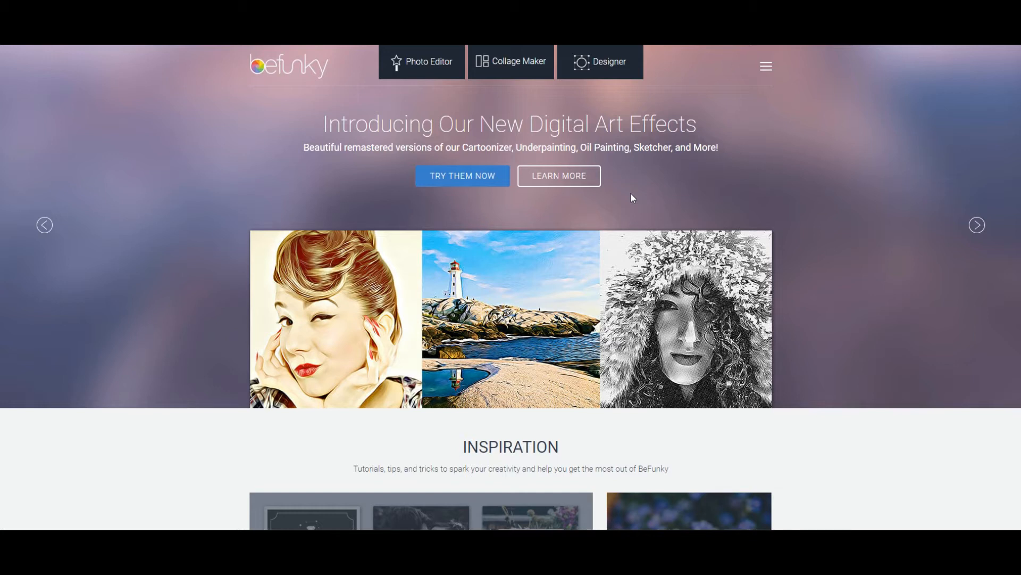
mouse_move(727, 326)
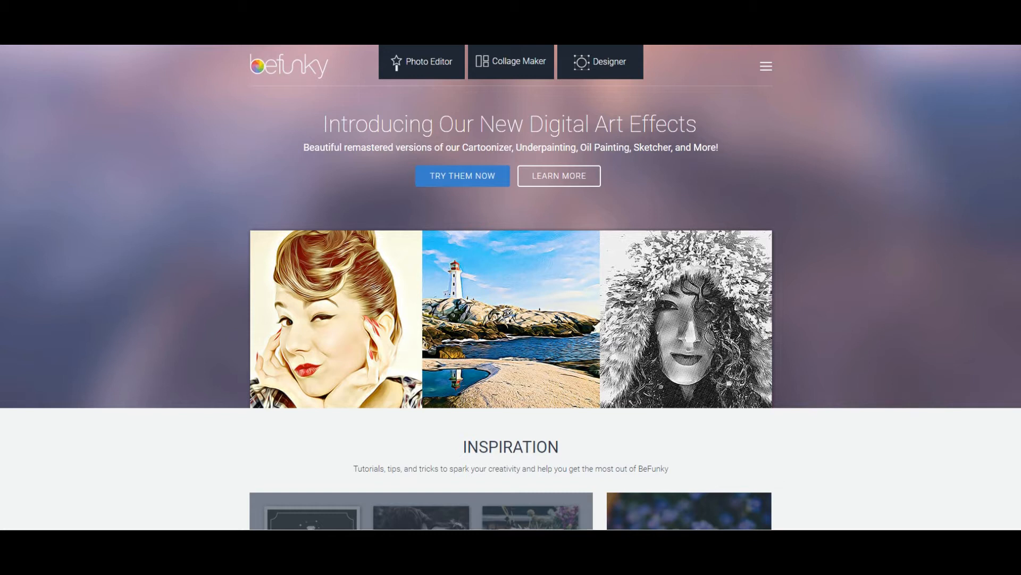
mouse_move(463, 176)
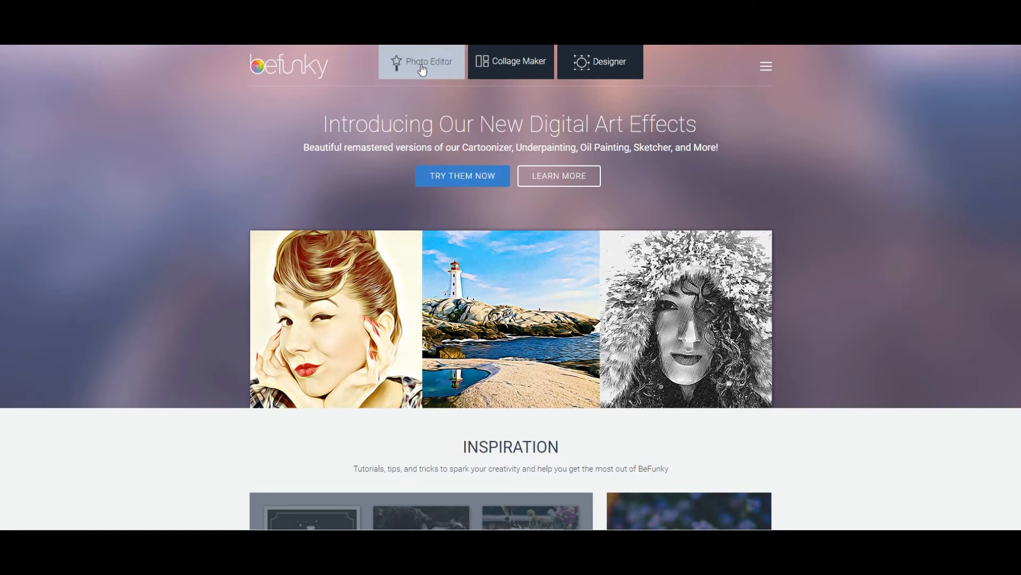
Load the valentines-dinner rose photo from the computer into the Photo Editor.
left_click(428, 62)
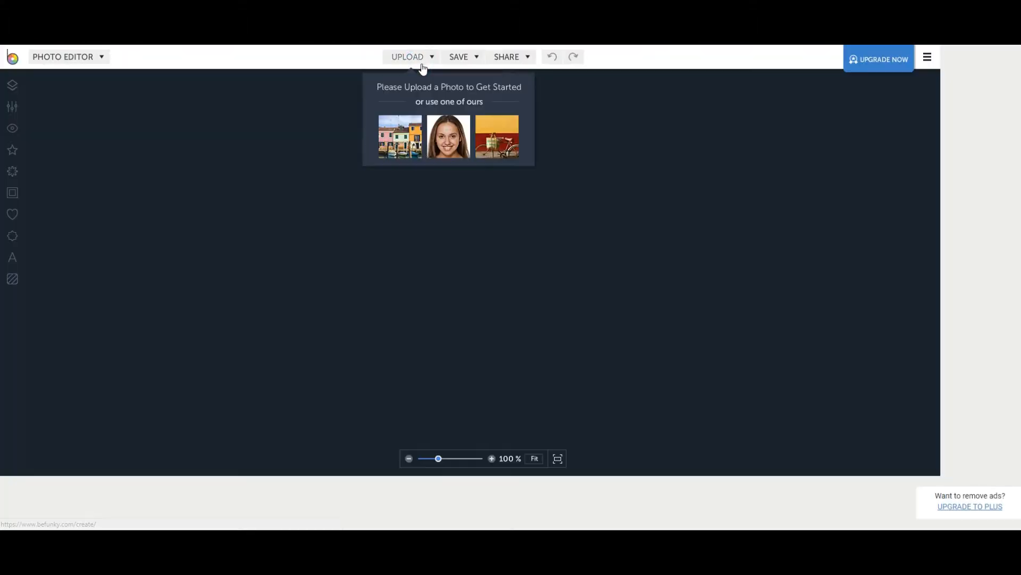
left_click(409, 56)
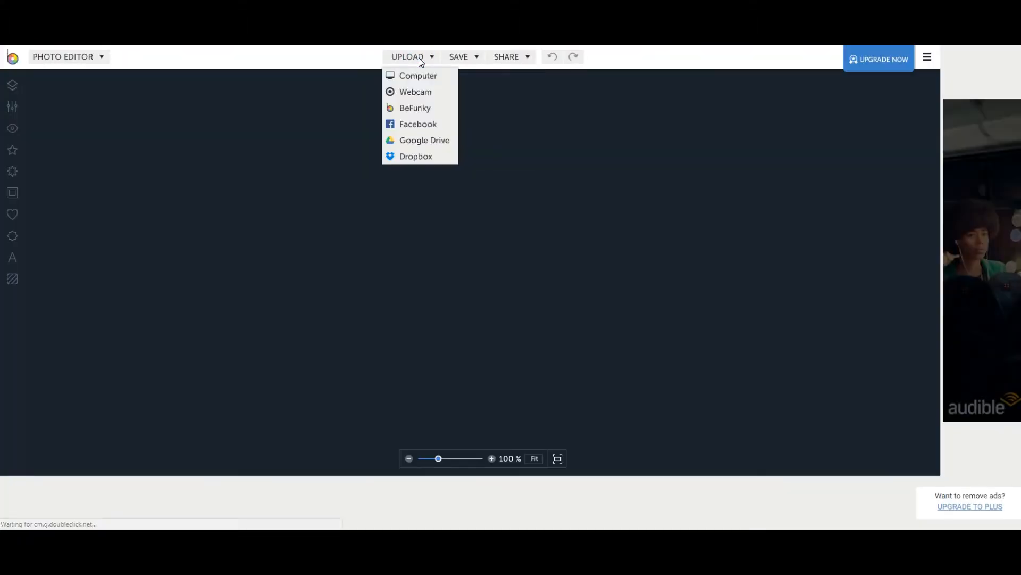
left_click(417, 76)
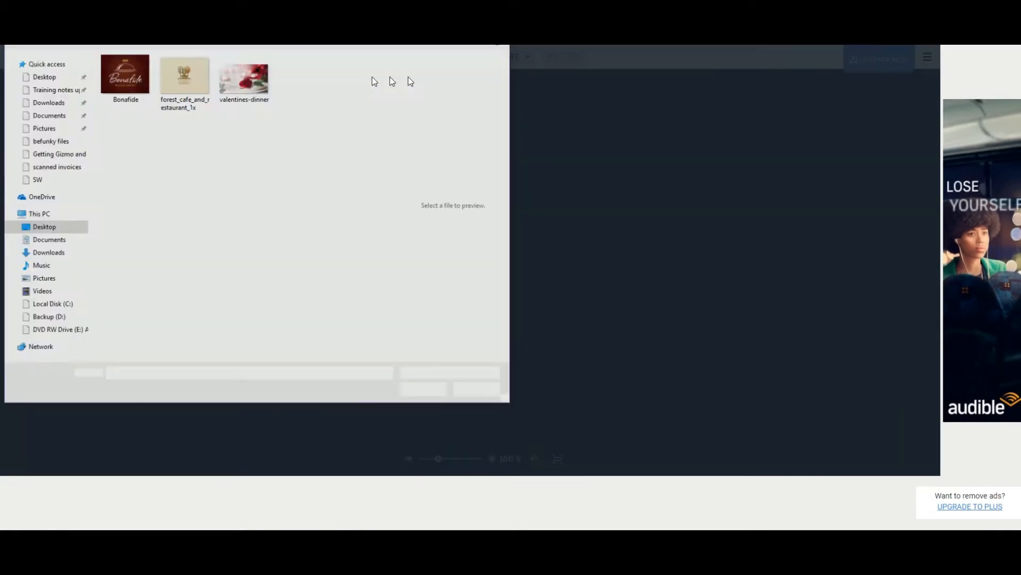
left_click(244, 73)
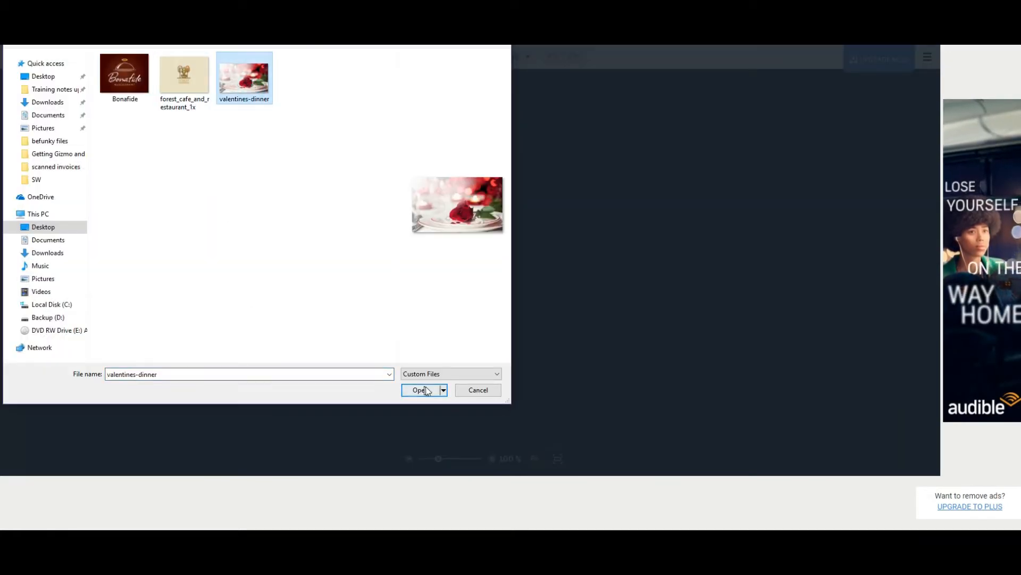
left_click(420, 390)
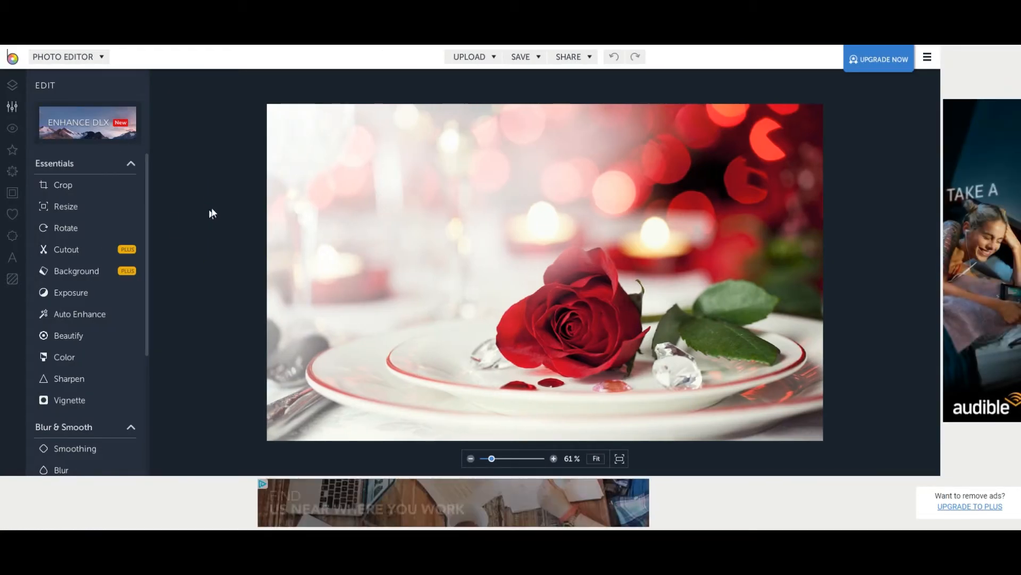
mouse_move(12, 106)
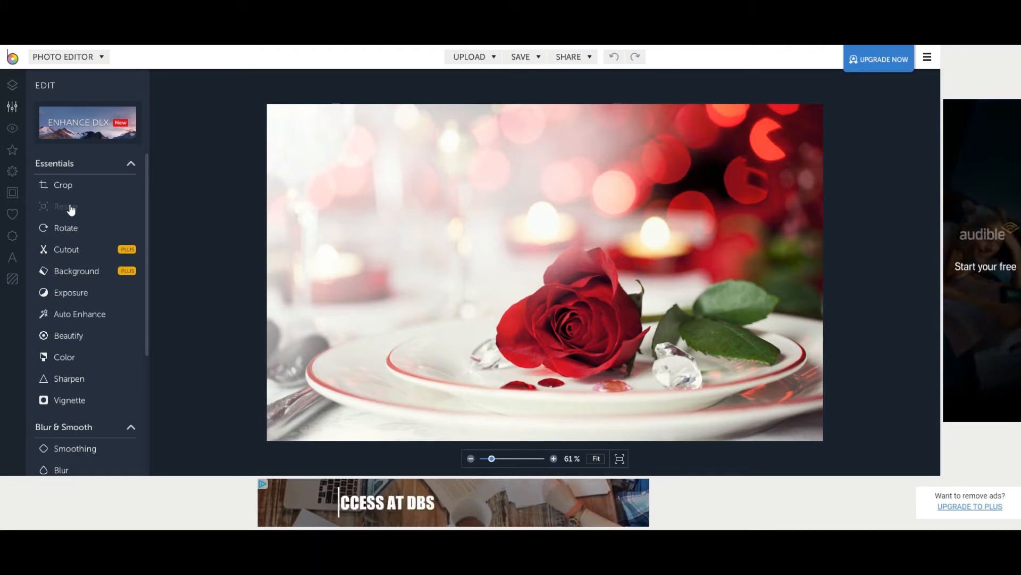
Resize the photo to 1200 px wide with Lock Aspect Ratio on (1200 × 727).
left_click(65, 207)
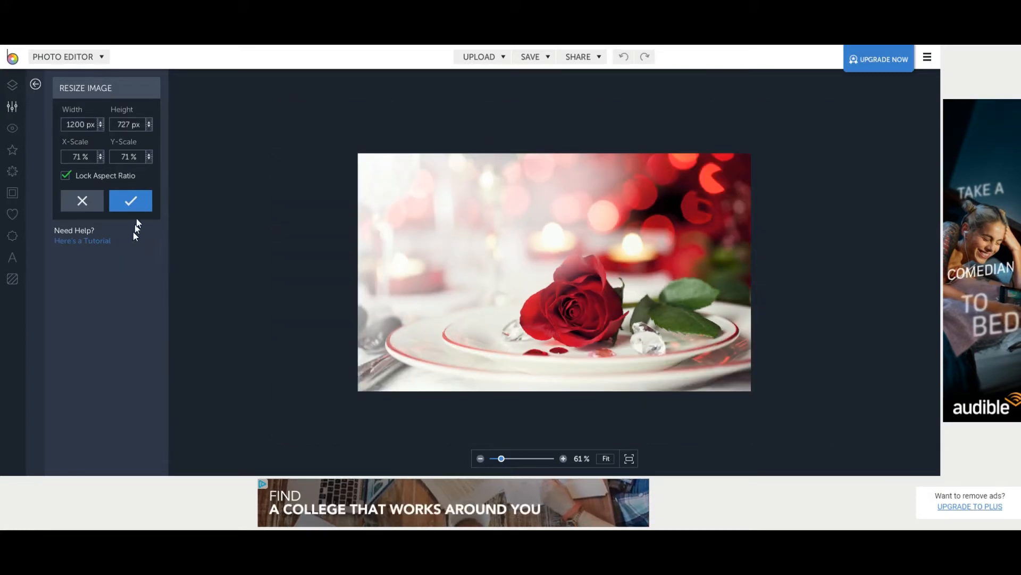
left_click(130, 201)
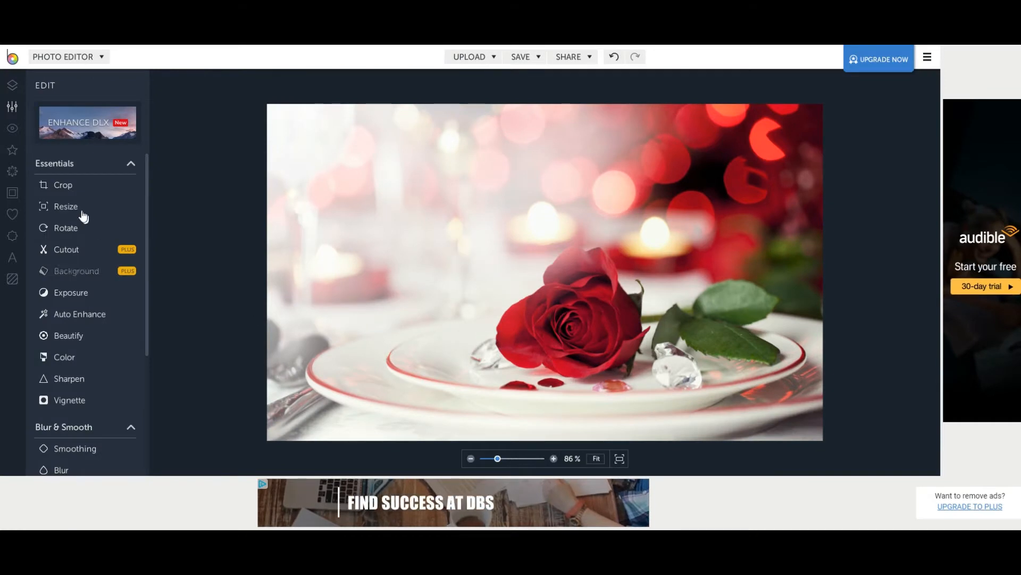
Crop to a 1200 × 628 px landscape frame shifted down over the rose and plate.
left_click(63, 185)
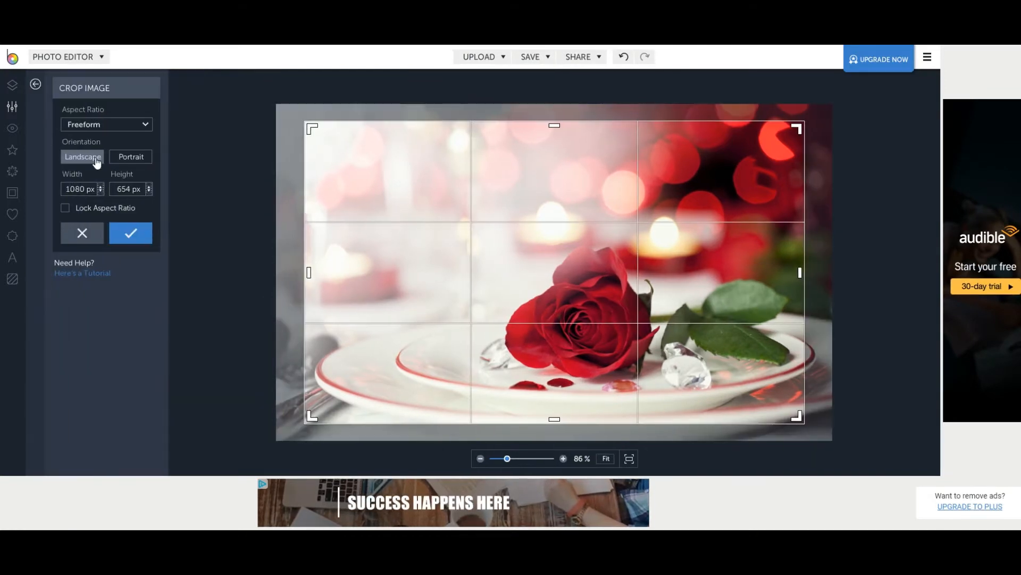
left_click(77, 190)
type("1200")
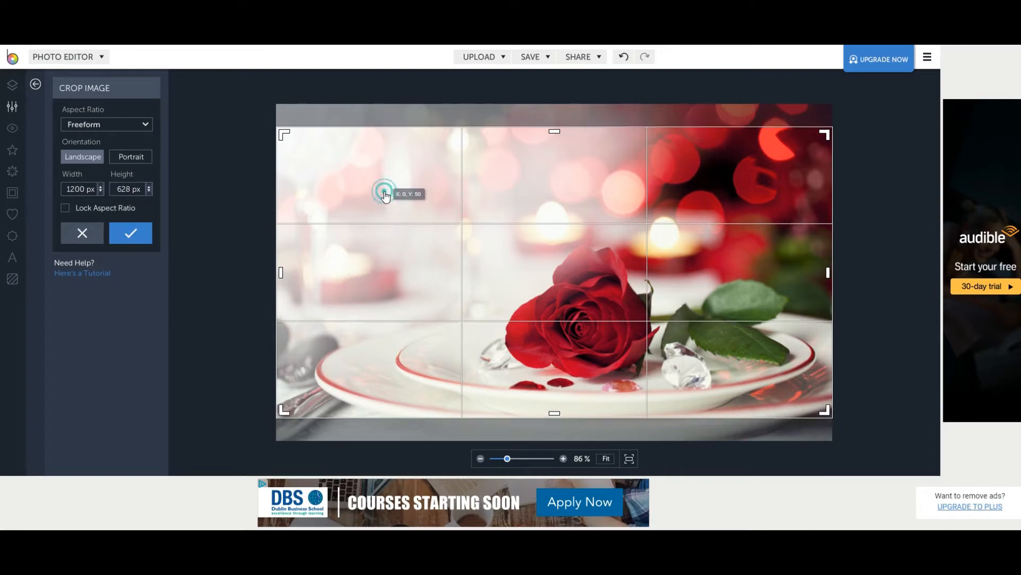
left_click_drag(384, 194, 385, 239)
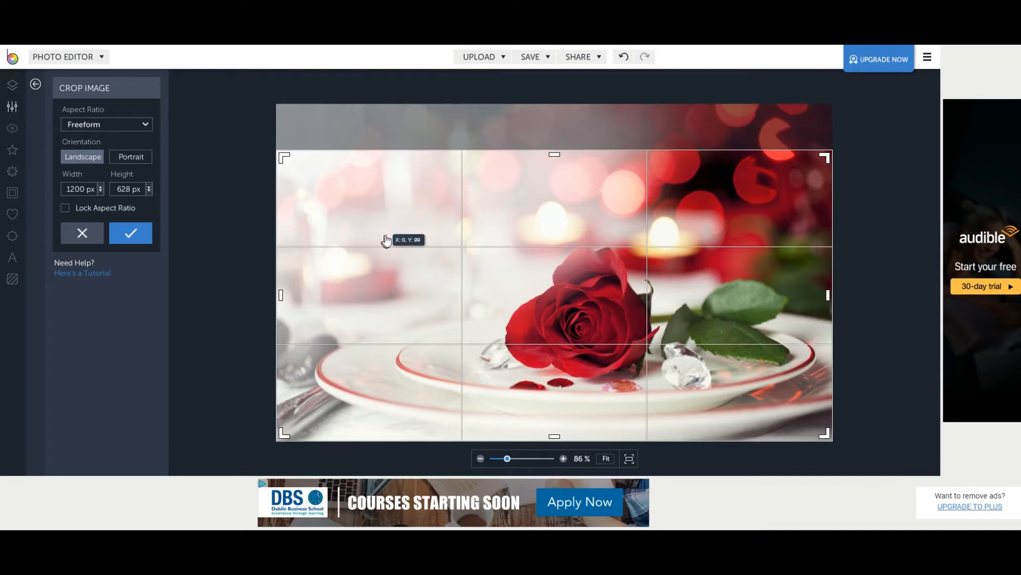
mouse_move(394, 232)
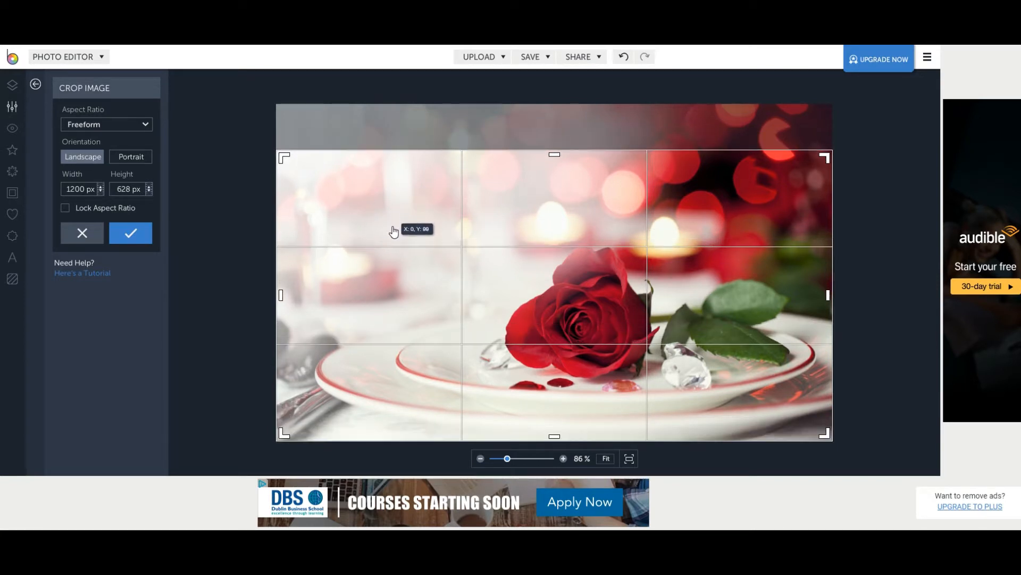
left_click(130, 233)
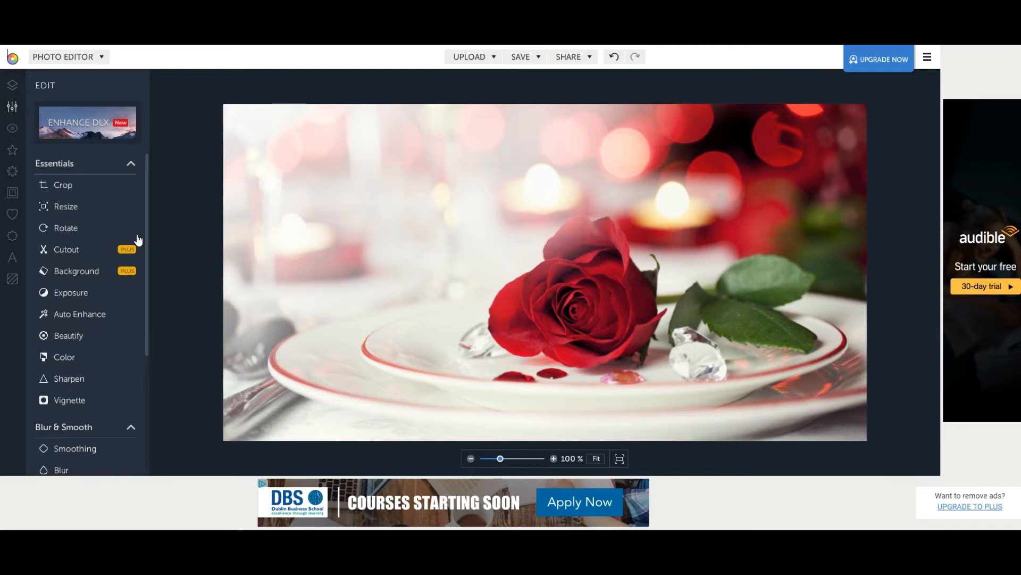
mouse_move(12, 265)
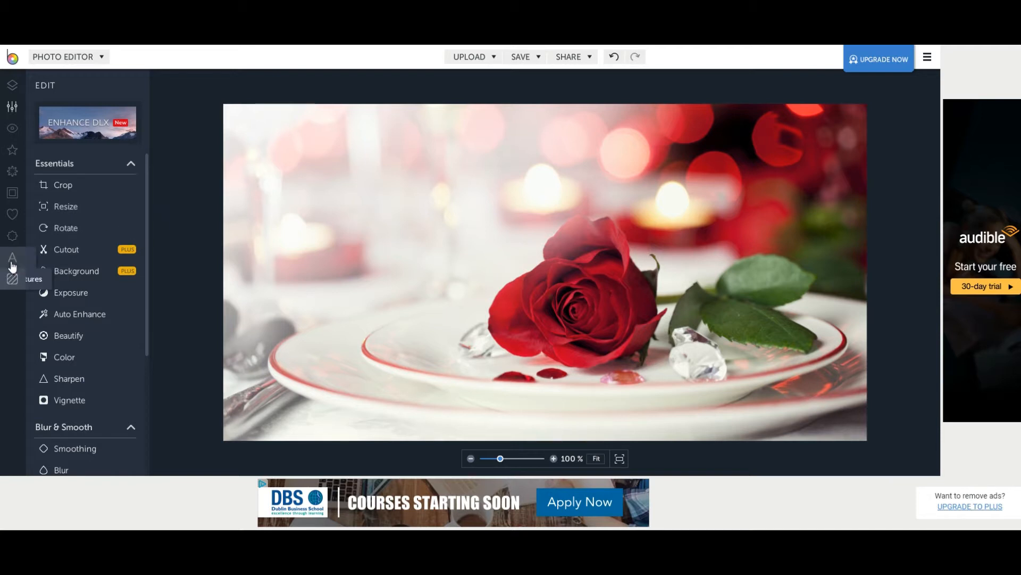
mouse_move(11, 196)
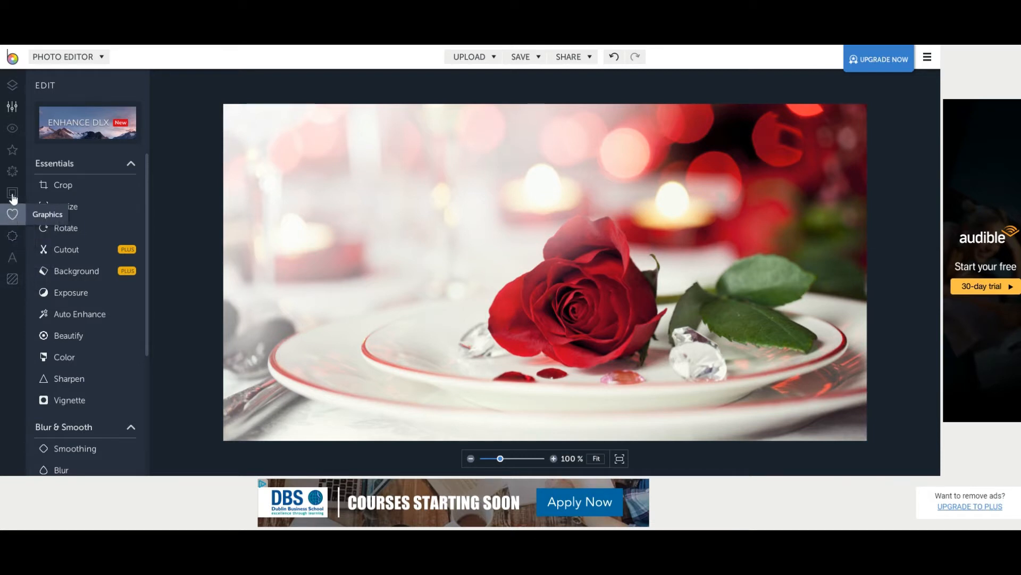
Add a plain border with Inner Thickness 0 and Outer Thickness about 21.
left_click(12, 193)
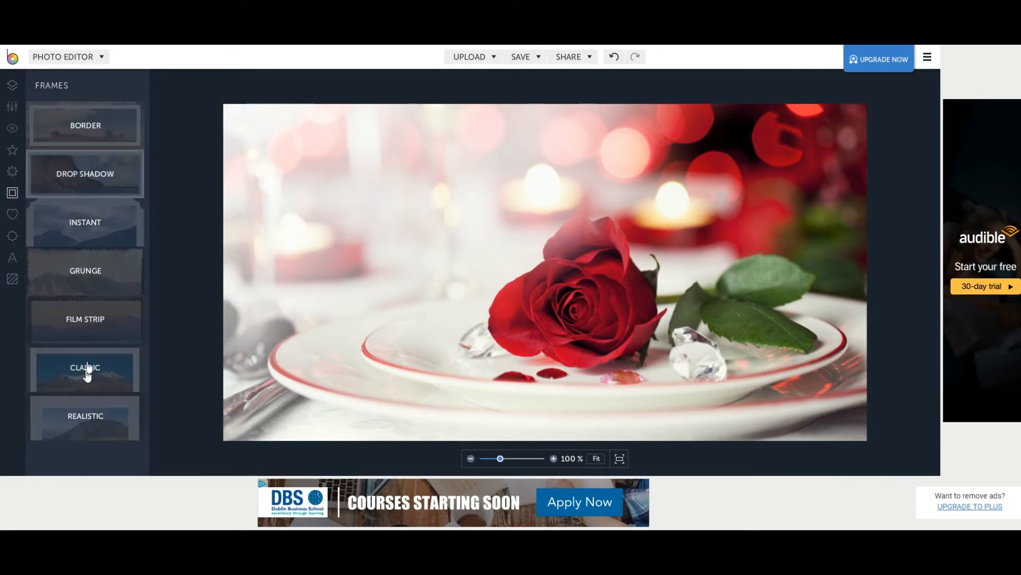
mouse_move(85, 125)
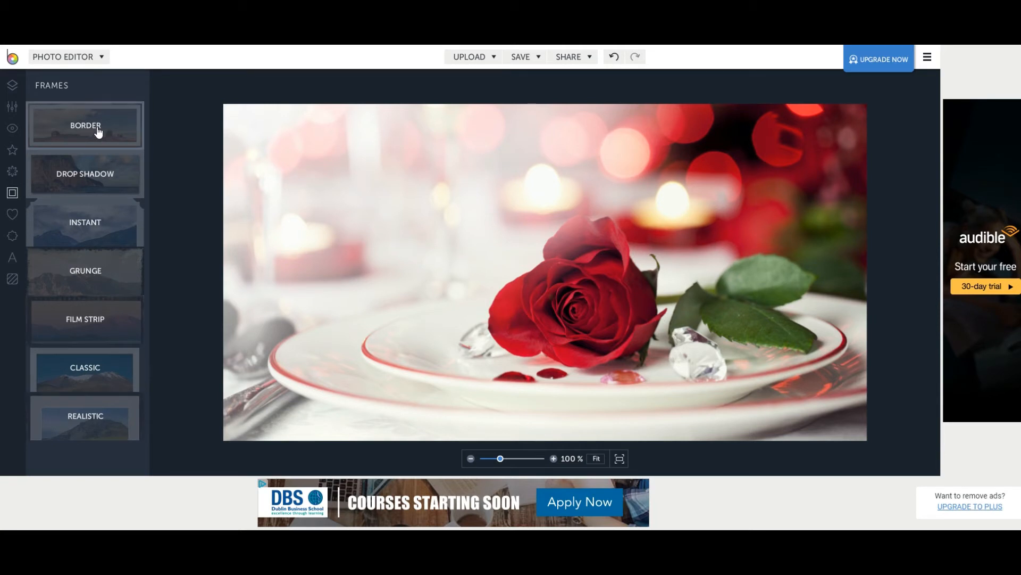
left_click(85, 126)
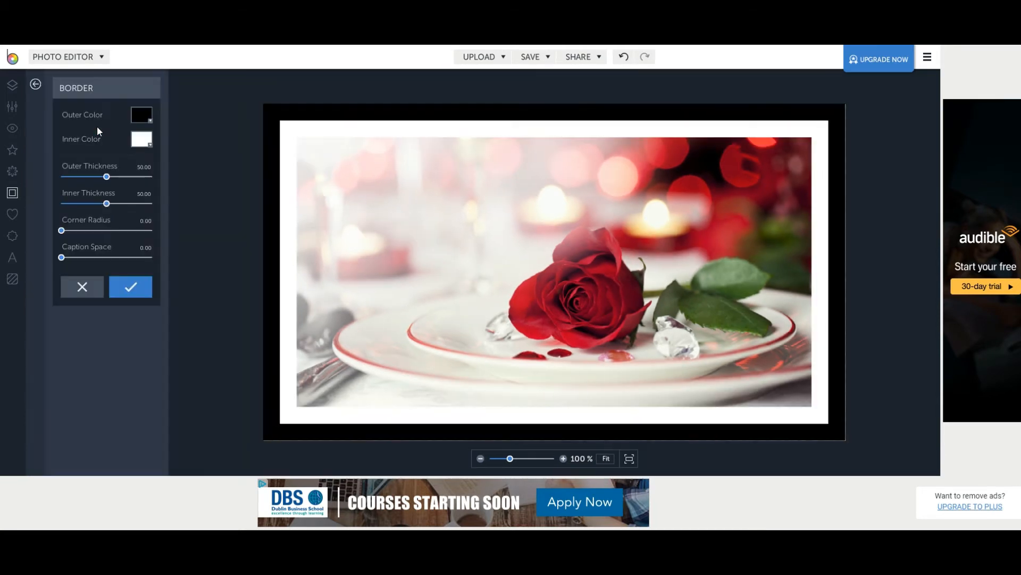
mouse_move(359, 386)
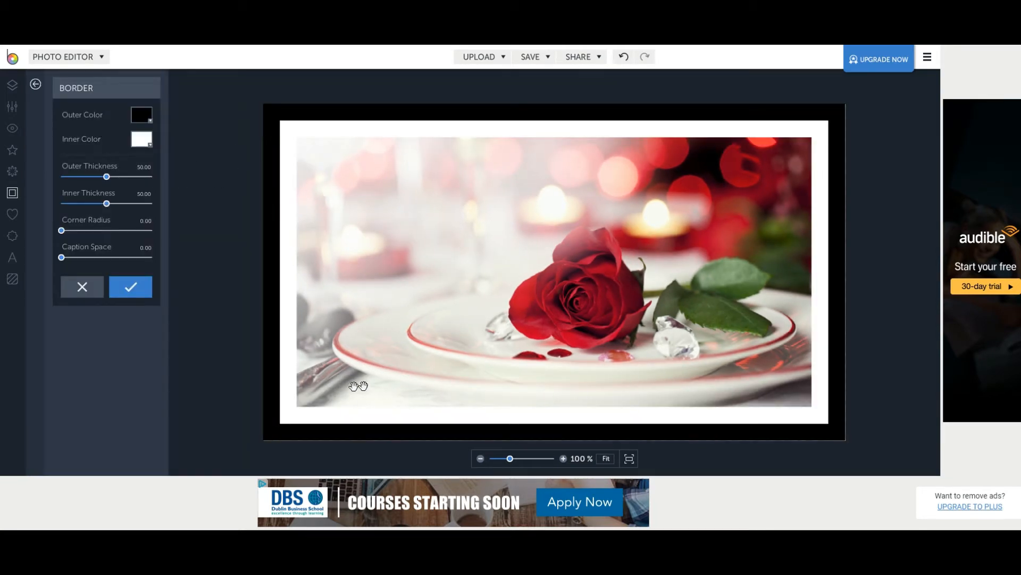
mouse_move(272, 300)
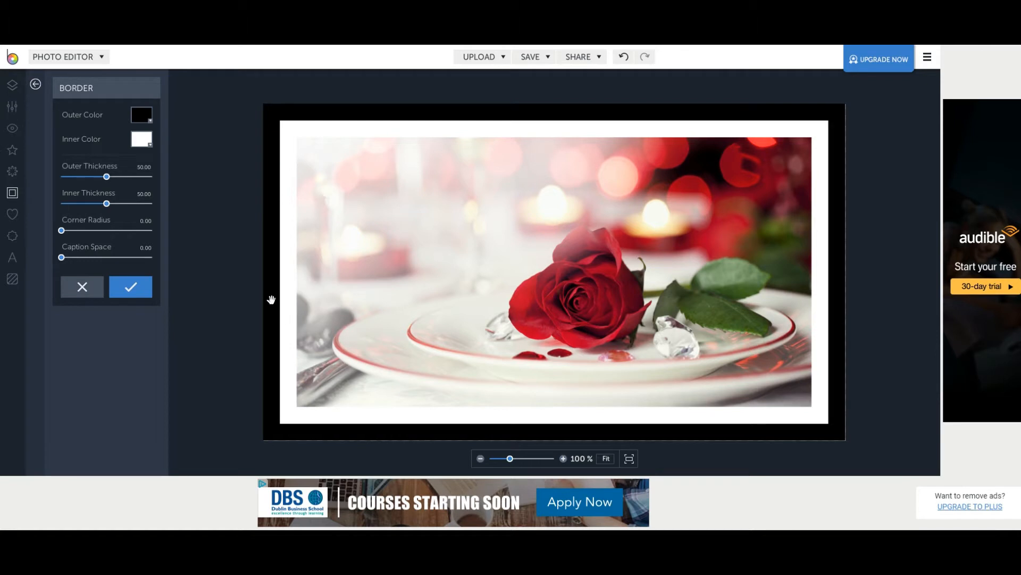
mouse_move(118, 212)
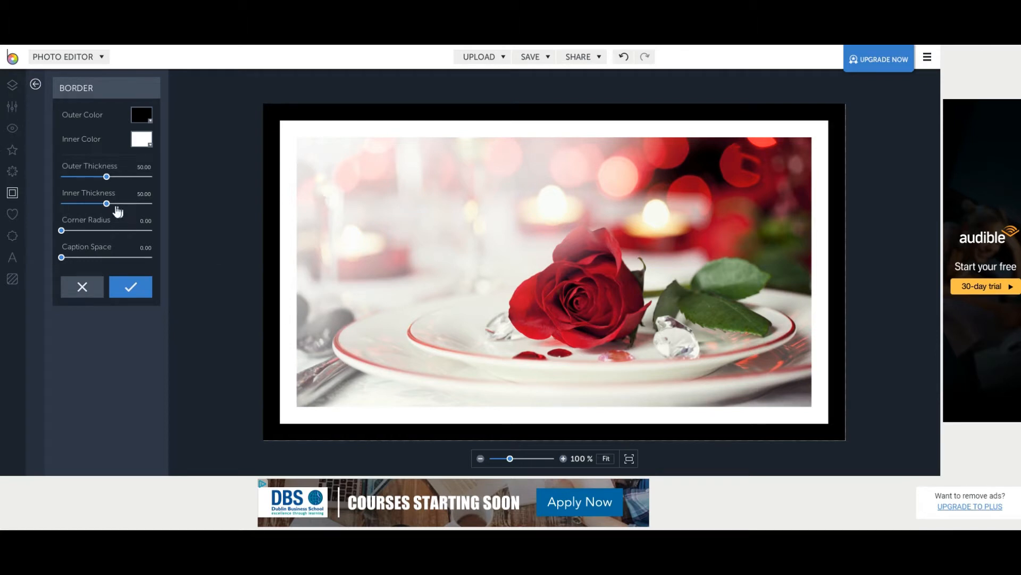
left_click_drag(106, 202, 86, 202)
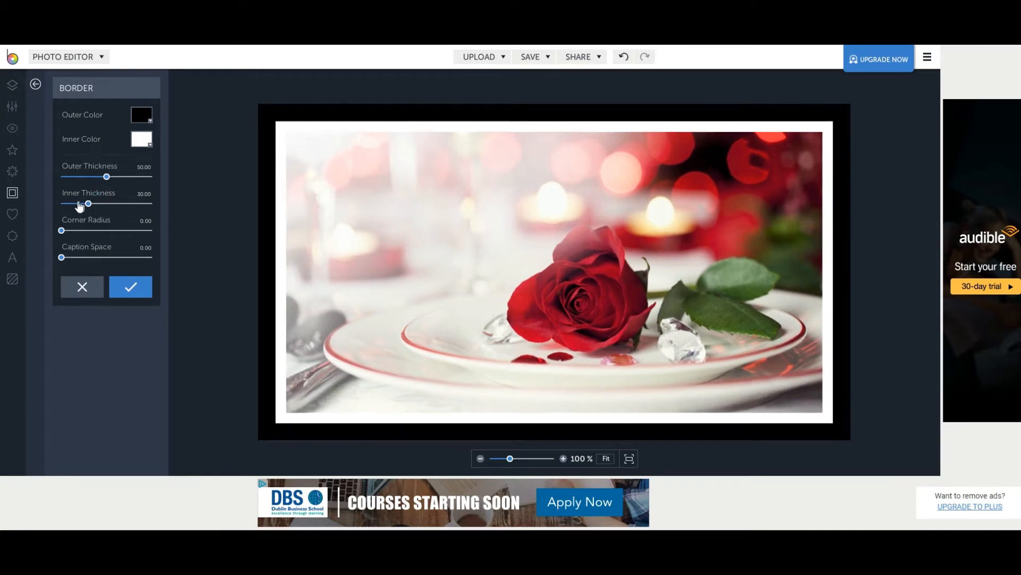
left_click_drag(88, 205, 64, 204)
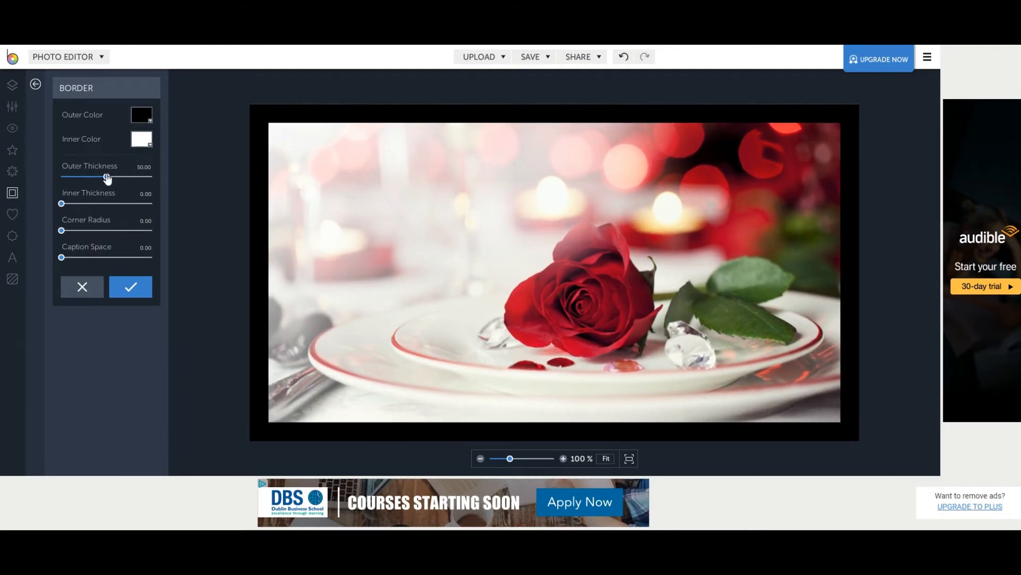
left_click_drag(107, 177, 78, 177)
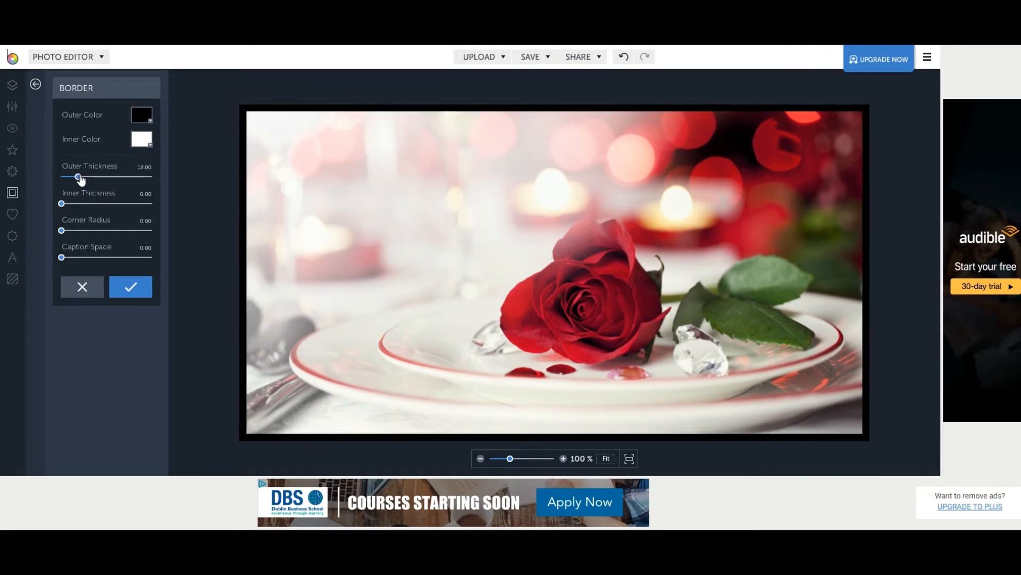
left_click_drag(78, 176, 80, 175)
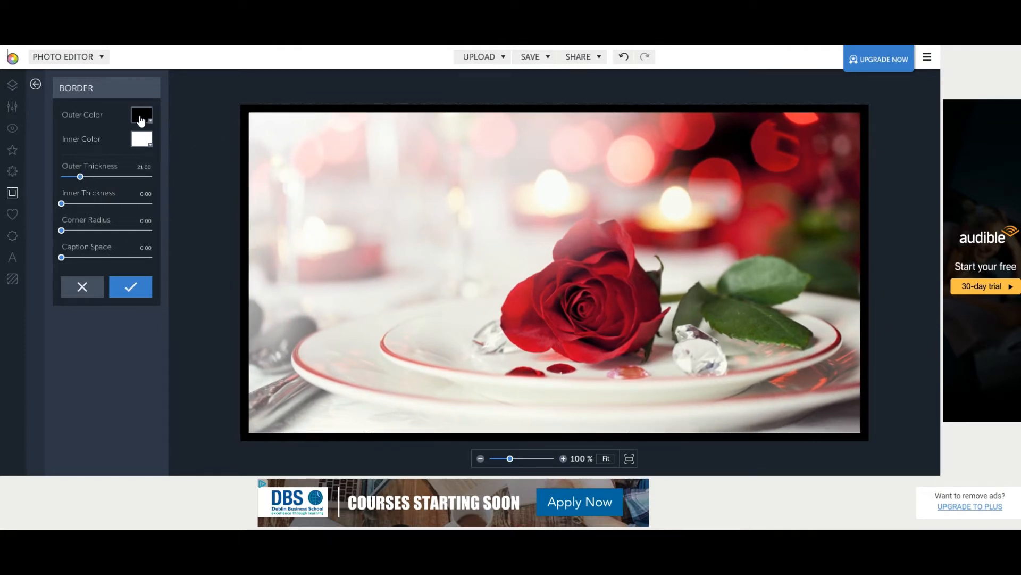
Set the border's Outer Color to dark red #70021E and apply it.
left_click(140, 115)
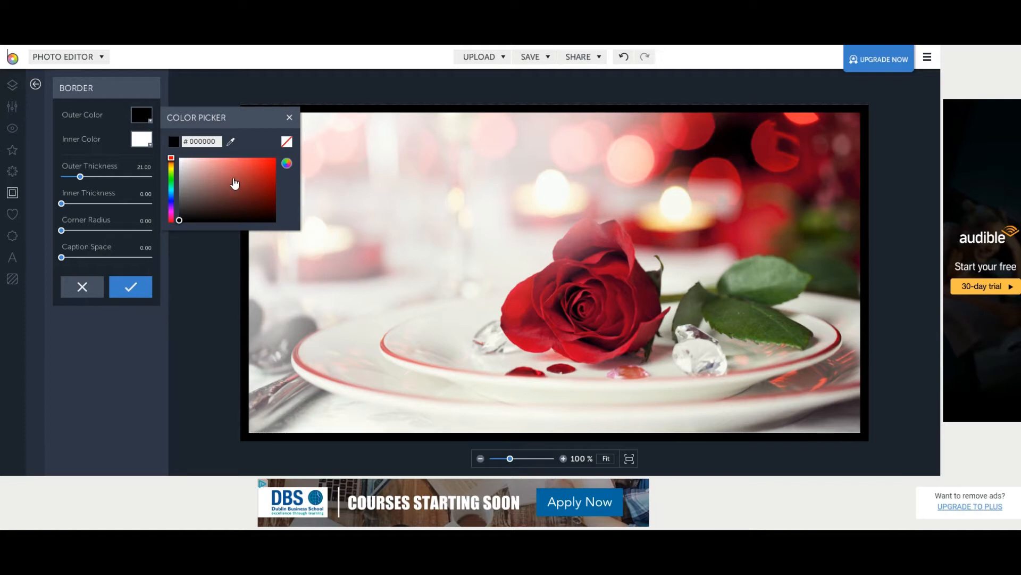
left_click(233, 178)
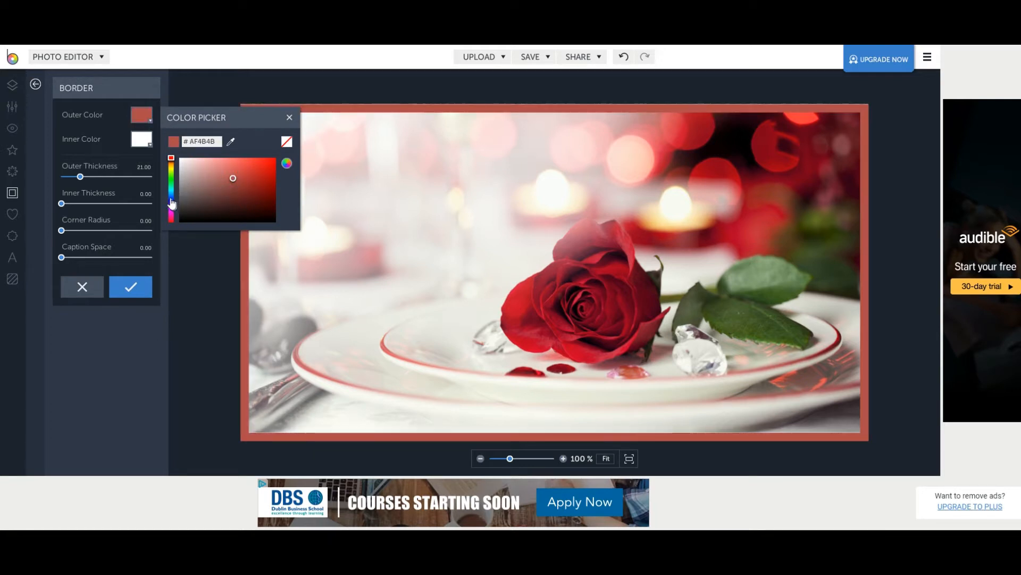
left_click(170, 189)
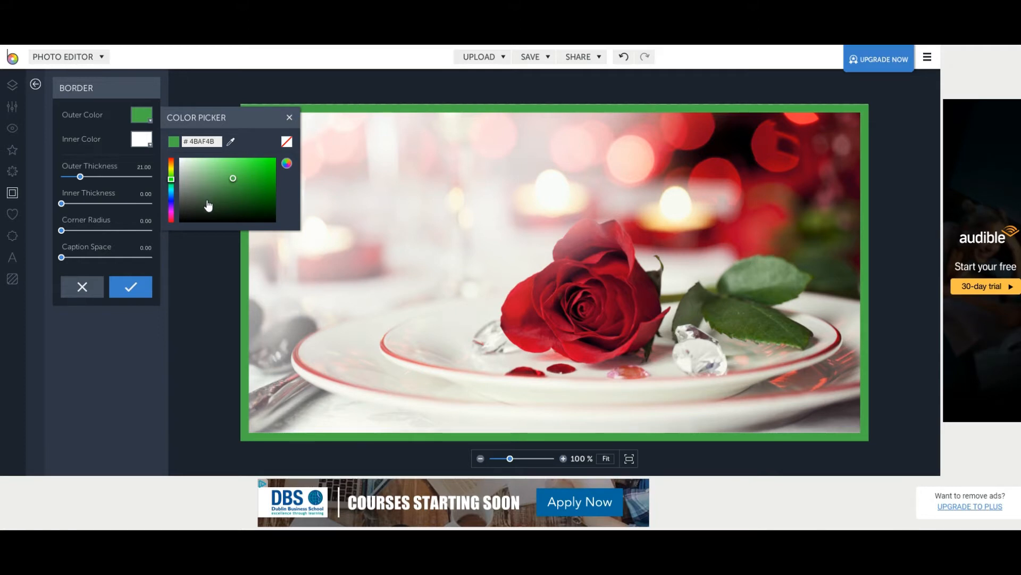
mouse_move(267, 181)
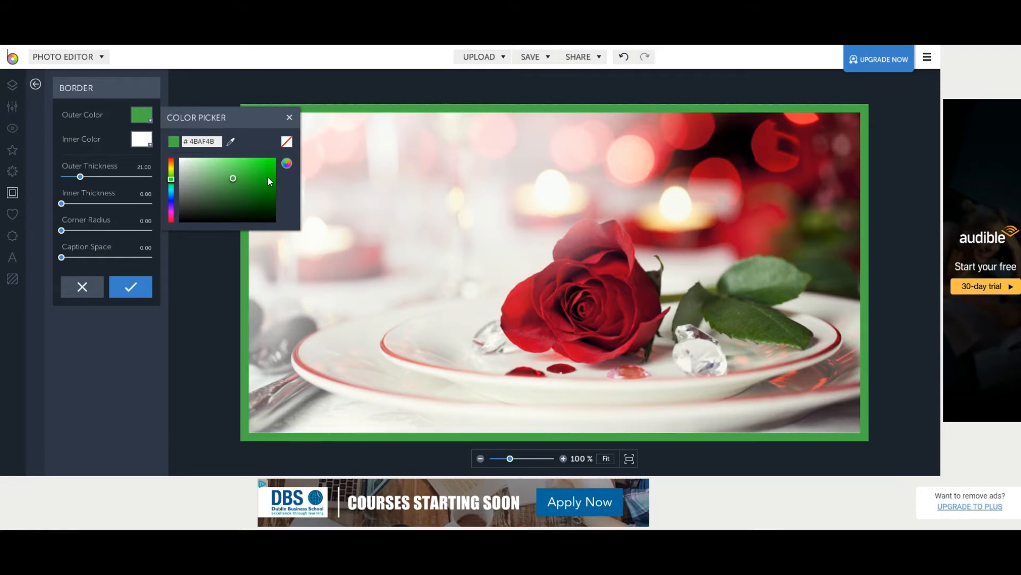
mouse_move(587, 283)
type("70021E")
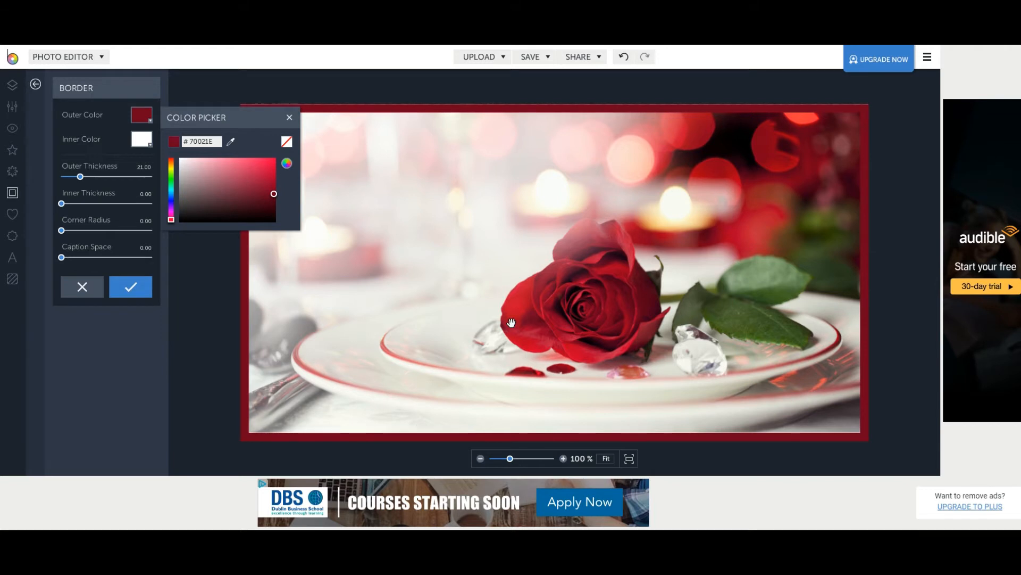
mouse_move(280, 271)
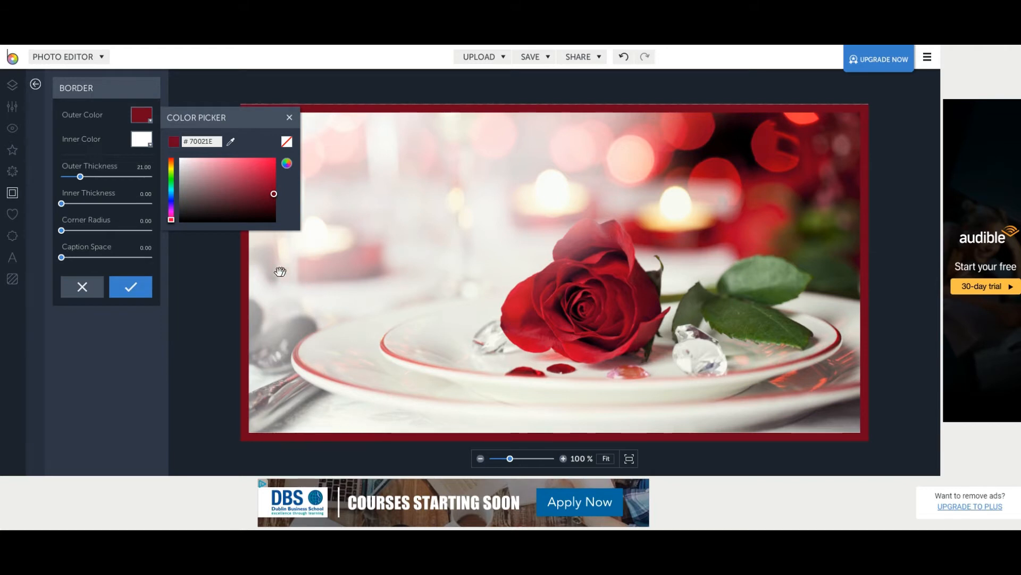
left_click(130, 287)
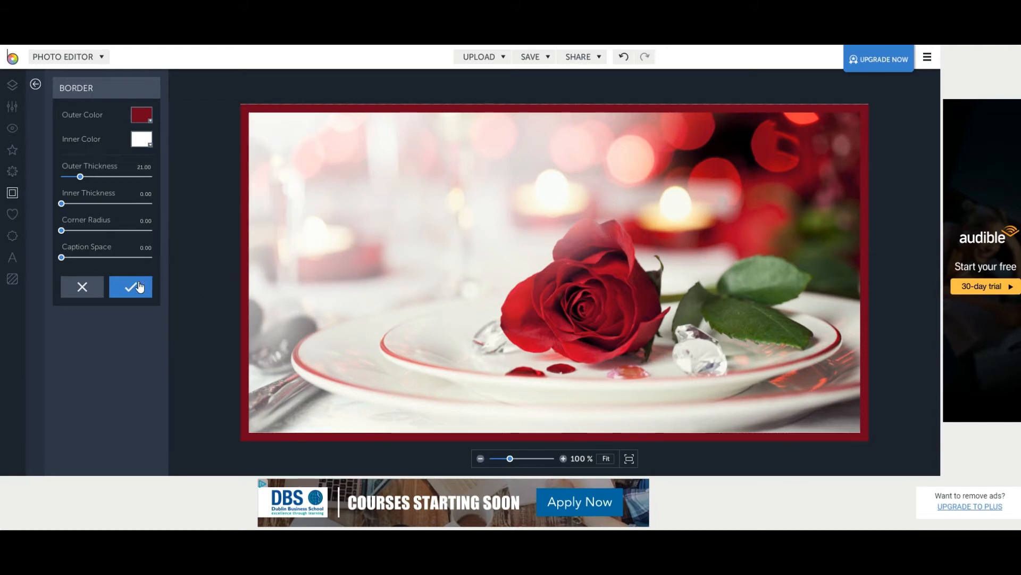
left_click(130, 287)
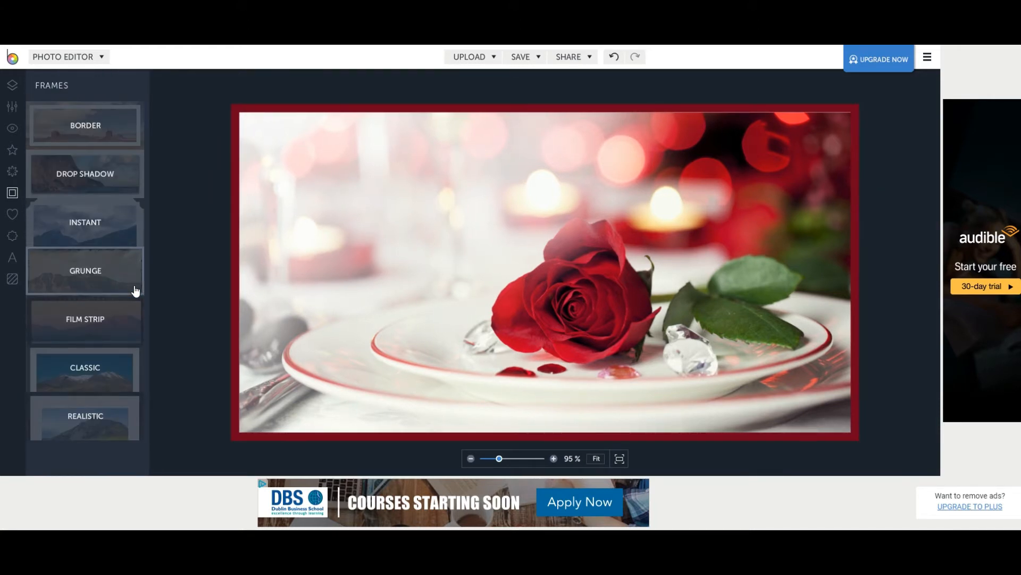
mouse_move(12, 239)
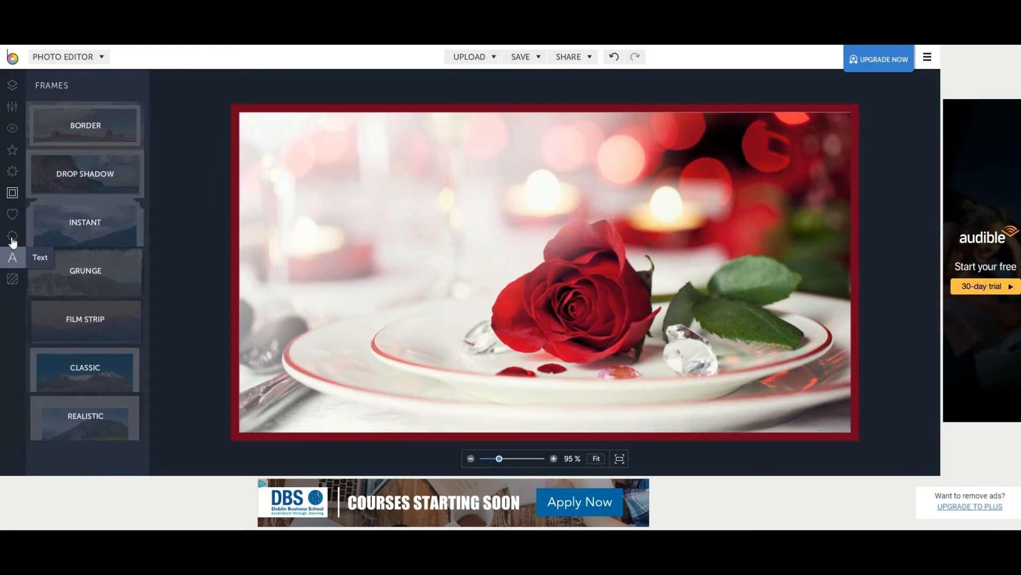
mouse_move(12, 236)
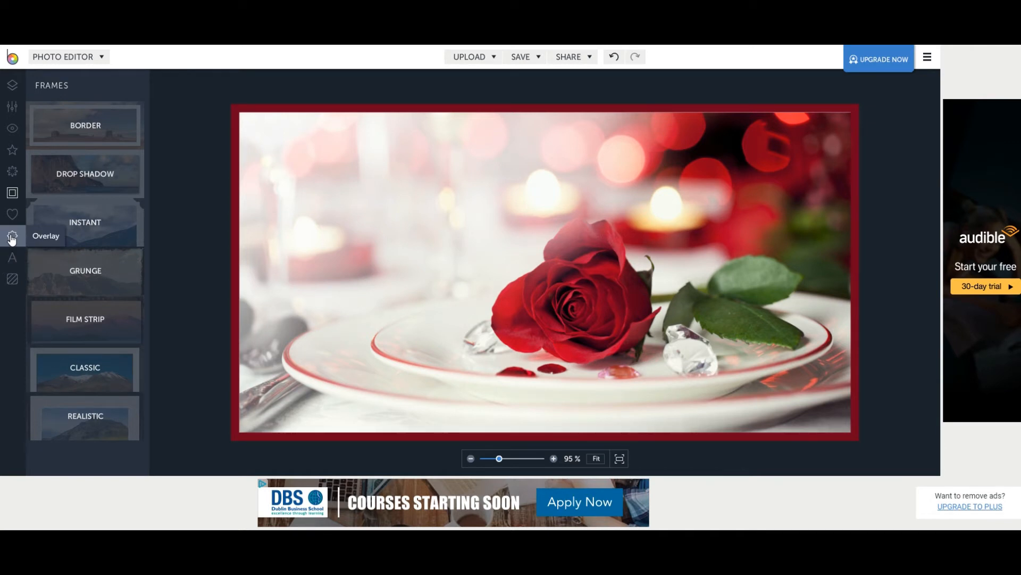
Browse the overlay categories, then show the graphics library.
left_click(11, 236)
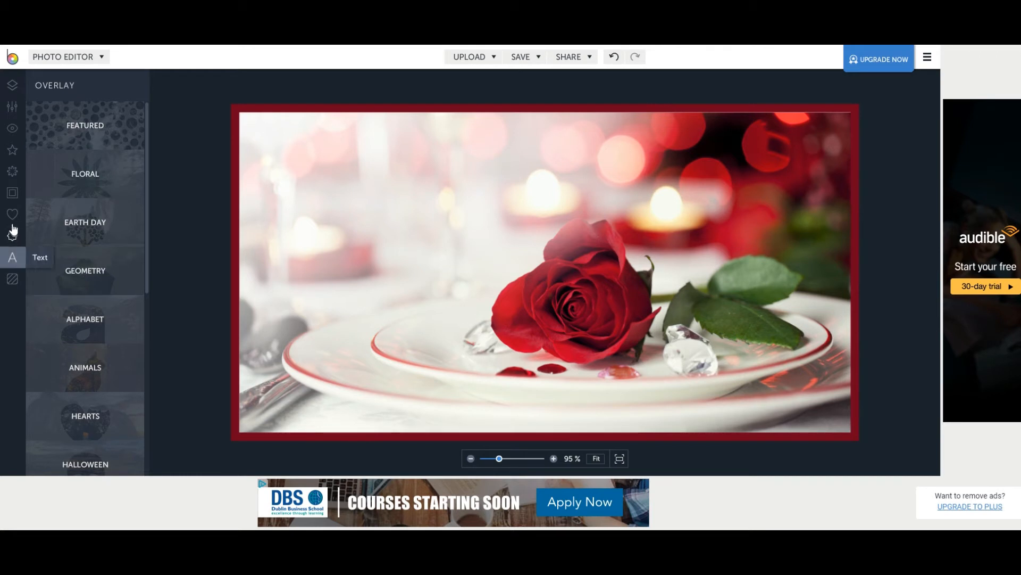
left_click(11, 215)
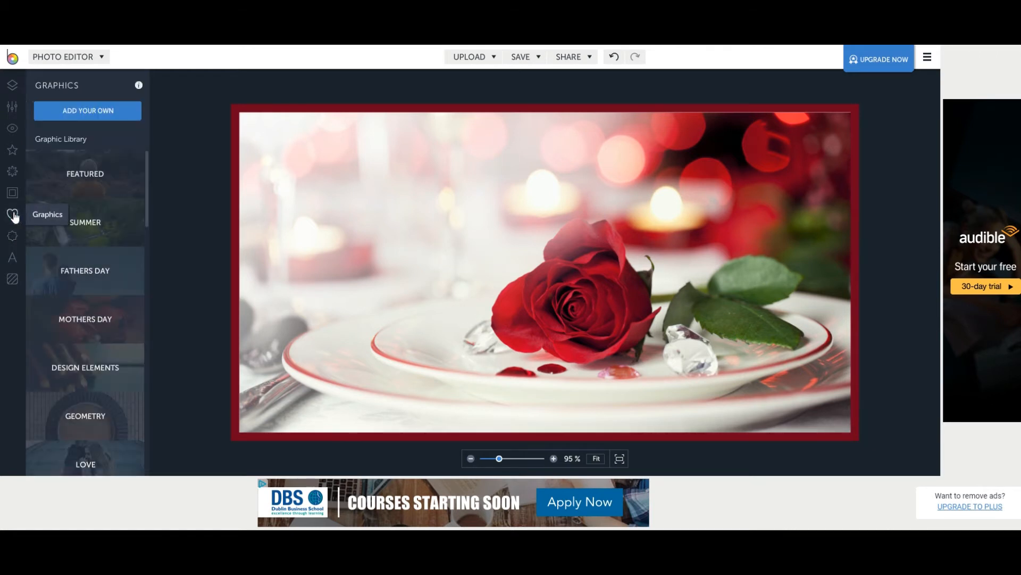
mouse_move(87, 111)
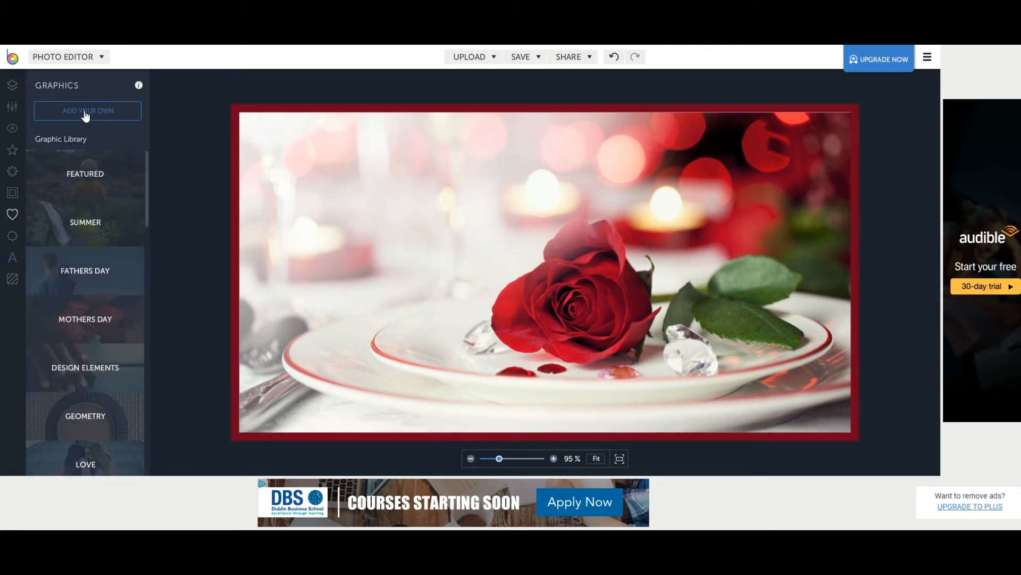
Add the Bonafide Restaurant logo as a small layer in the top-right corner.
left_click(86, 109)
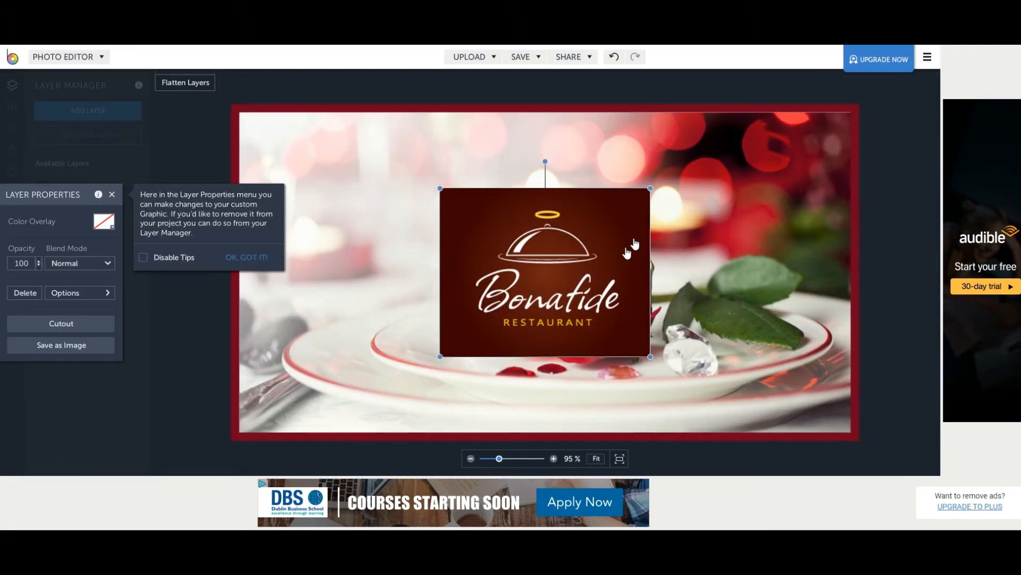
mouse_move(648, 190)
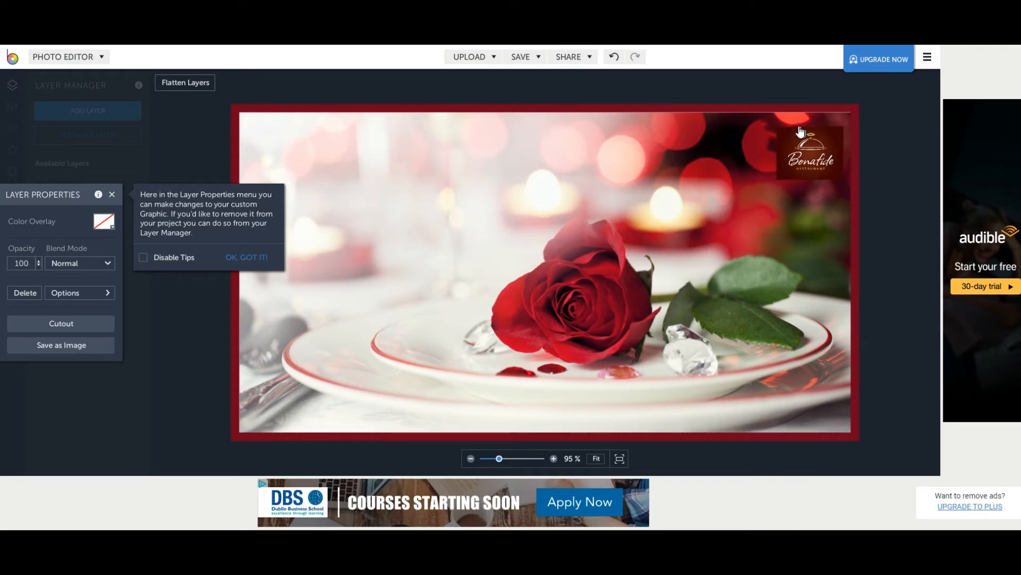
left_click(246, 257)
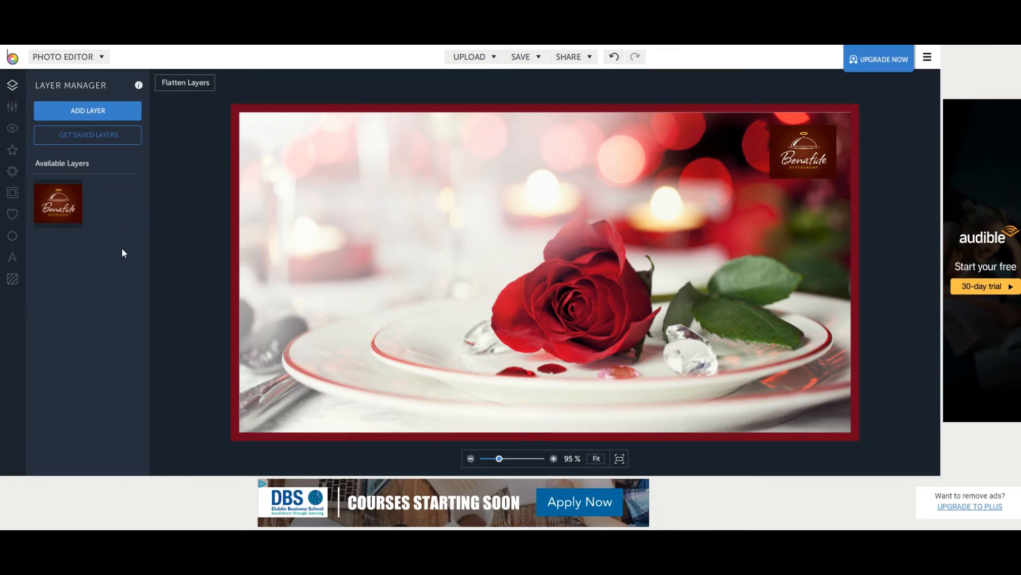
mouse_move(11, 262)
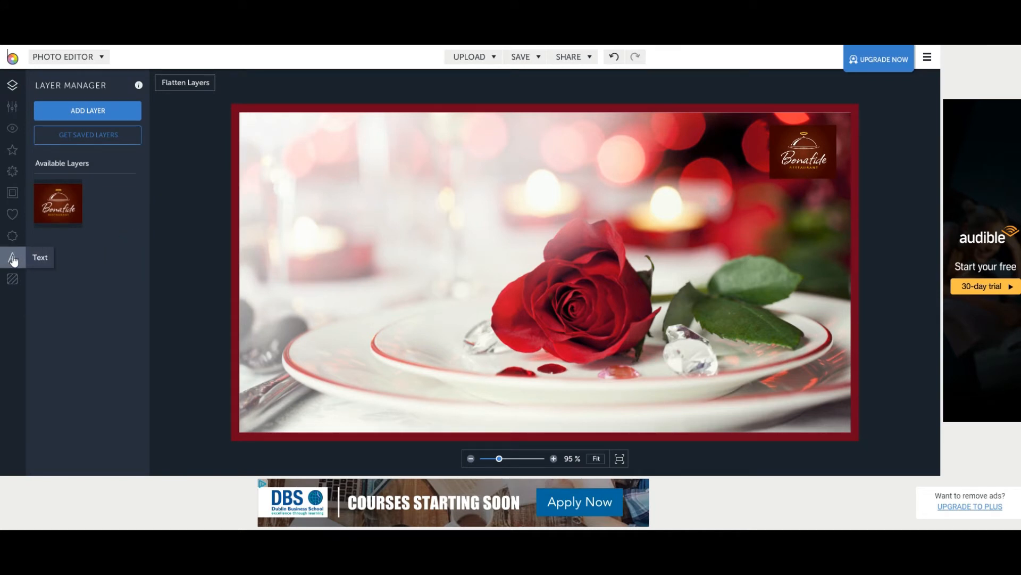
Show the text tools and browse the Text Presets list.
left_click(12, 256)
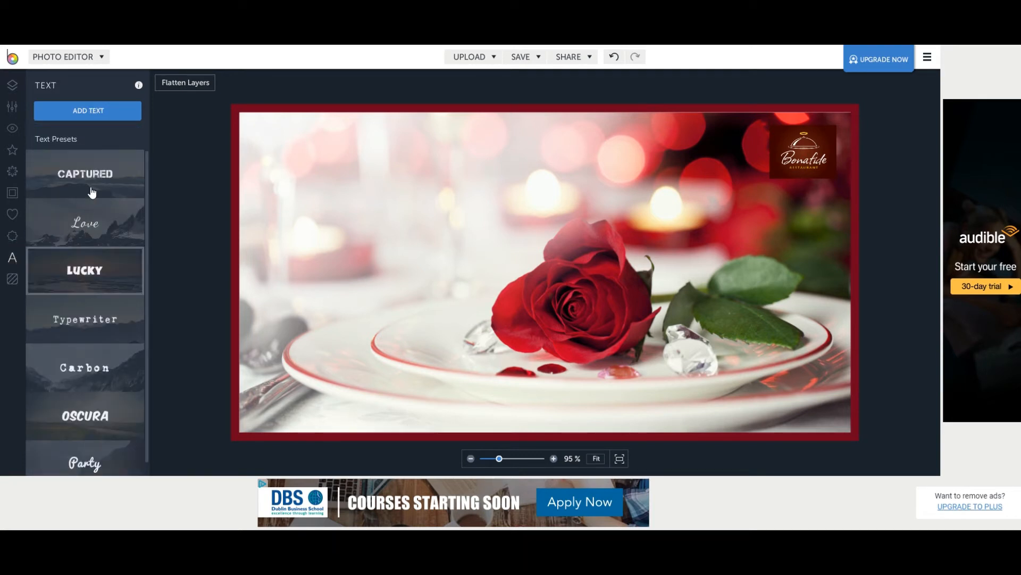
scroll("down", 3)
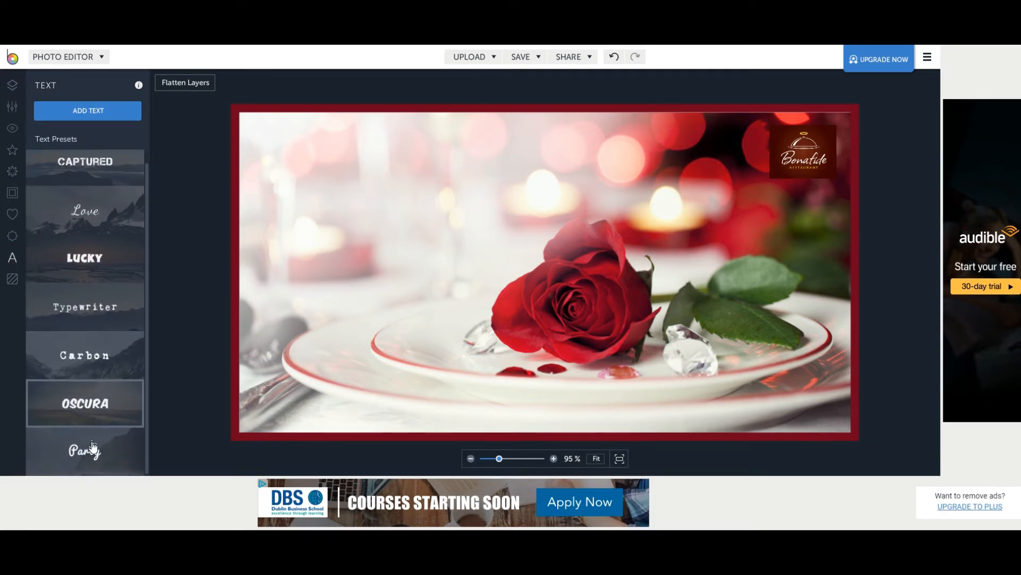
scroll("up", 3)
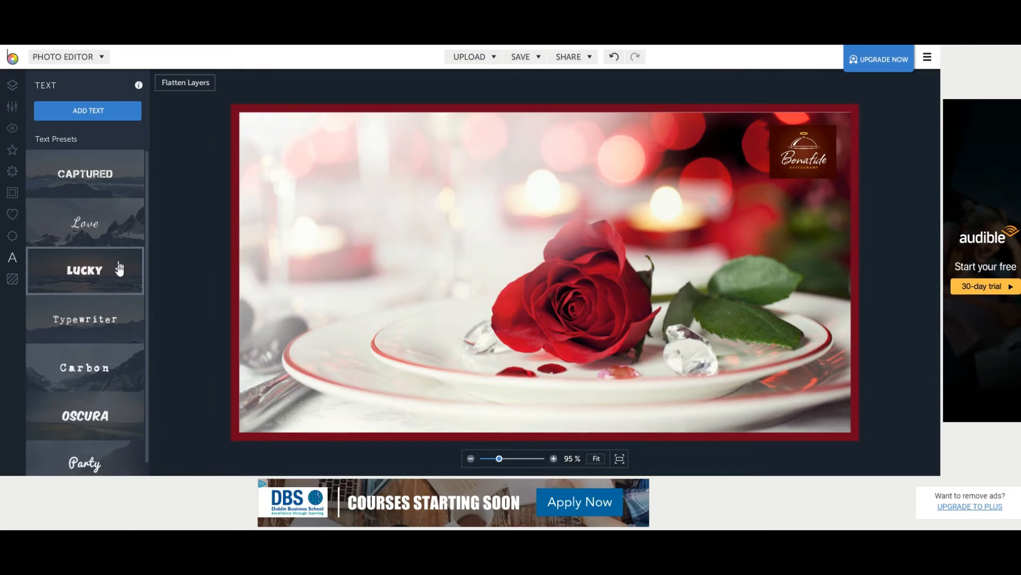
mouse_move(89, 289)
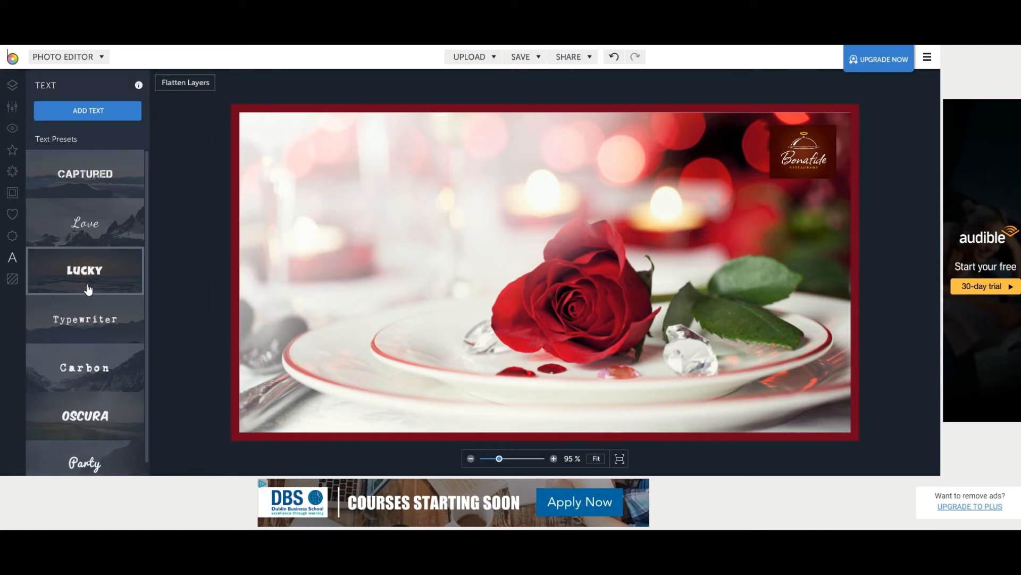
left_click(87, 111)
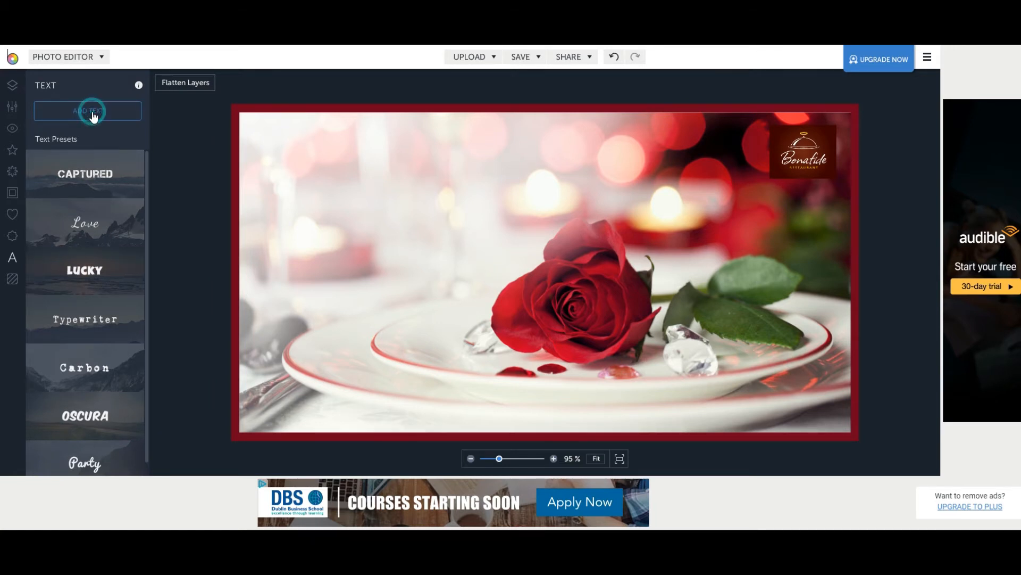
Add a Broadway-font text box reading "Get 10% off Valentines dinner".
left_click(88, 109)
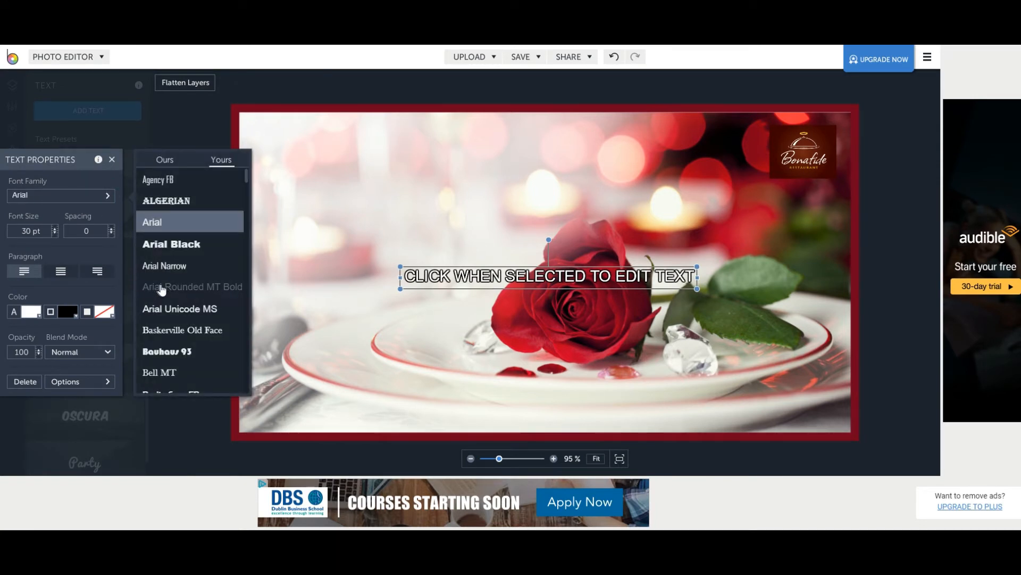
scroll("down", 3)
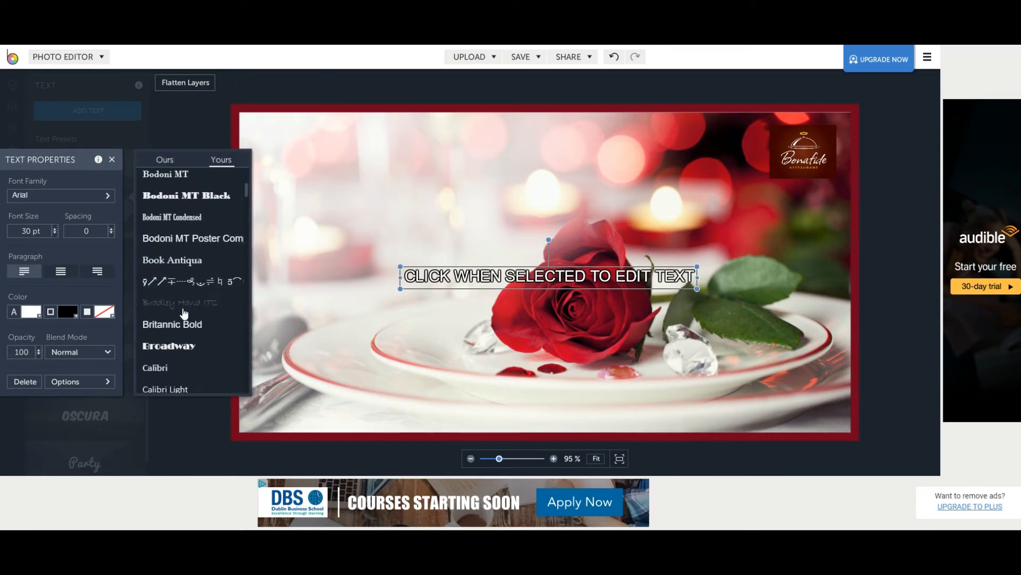
scroll("down", 3)
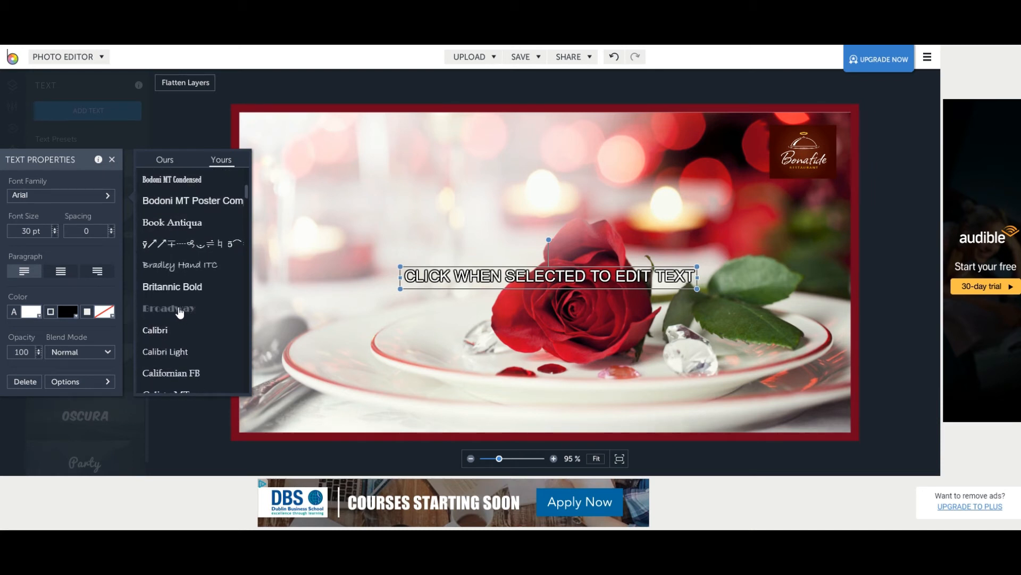
left_click(167, 307)
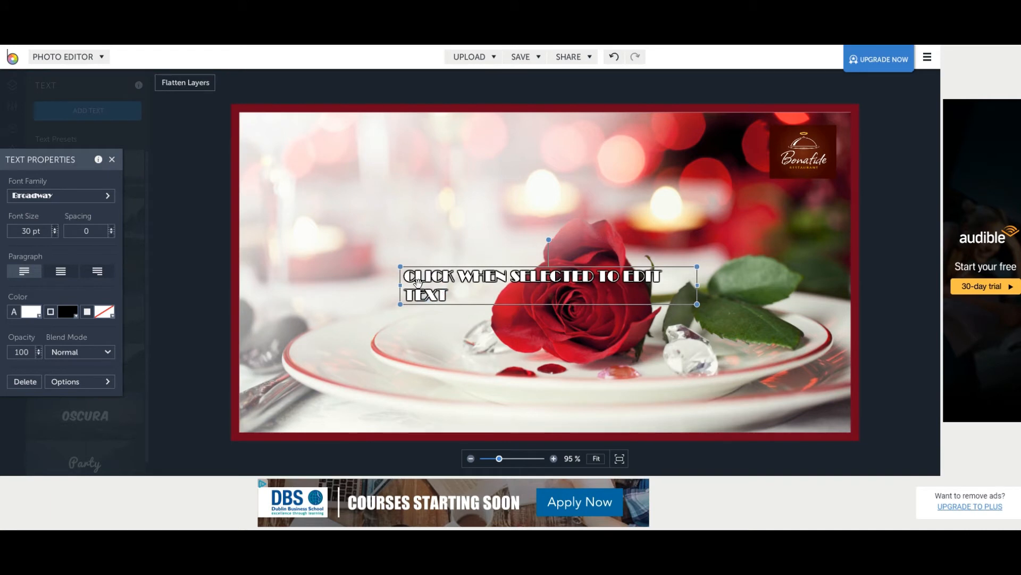
mouse_move(420, 349)
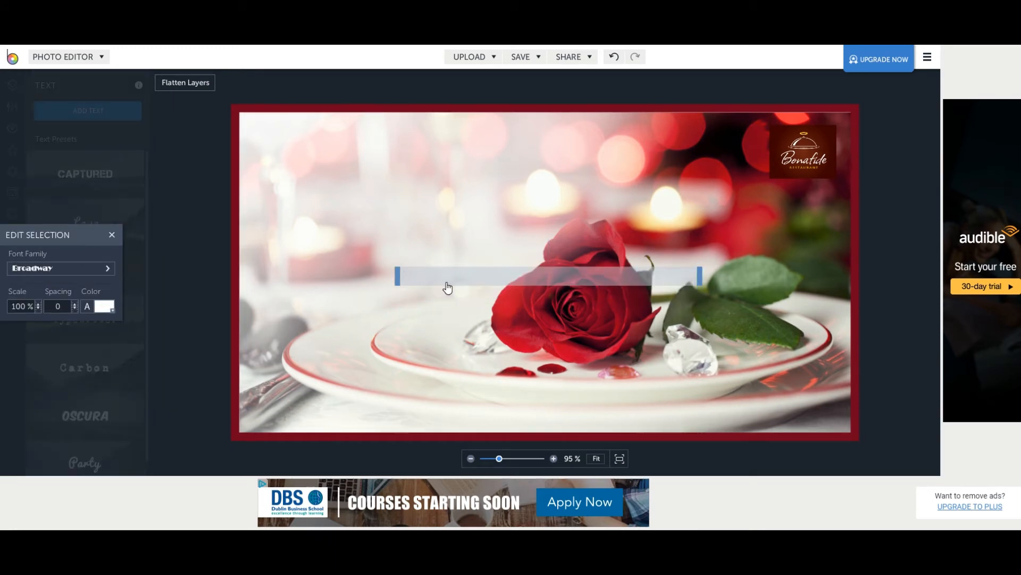
type("Get 10% off Valen")
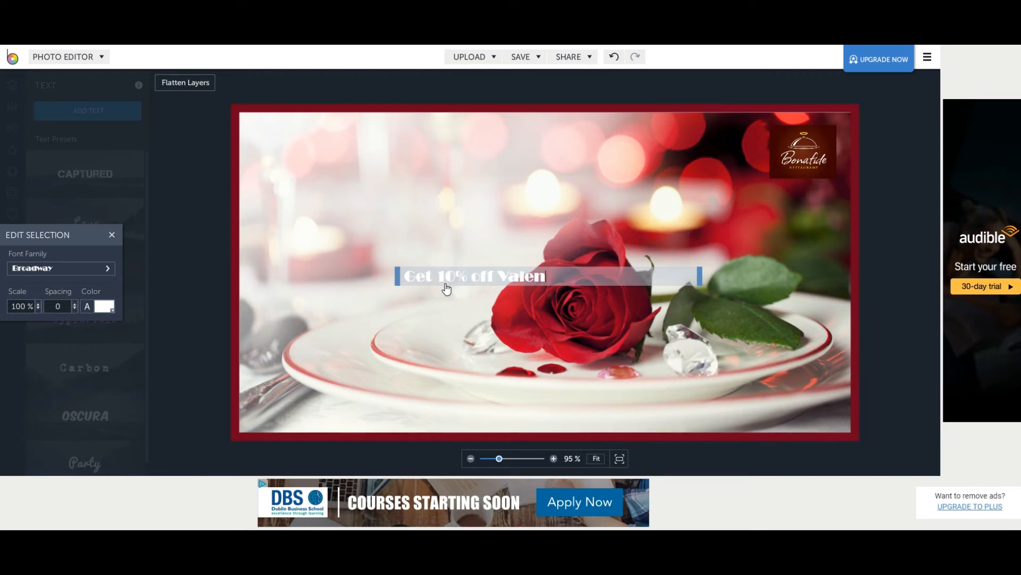
type("tines dinner")
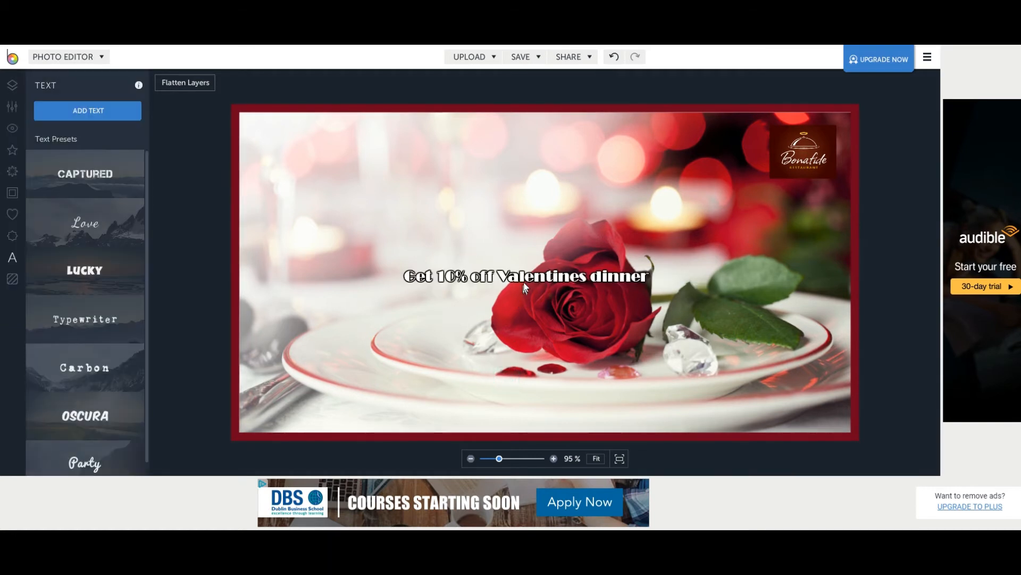
Reposition the headline and make its outline colour Transparent for plain white lettering.
left_click(525, 276)
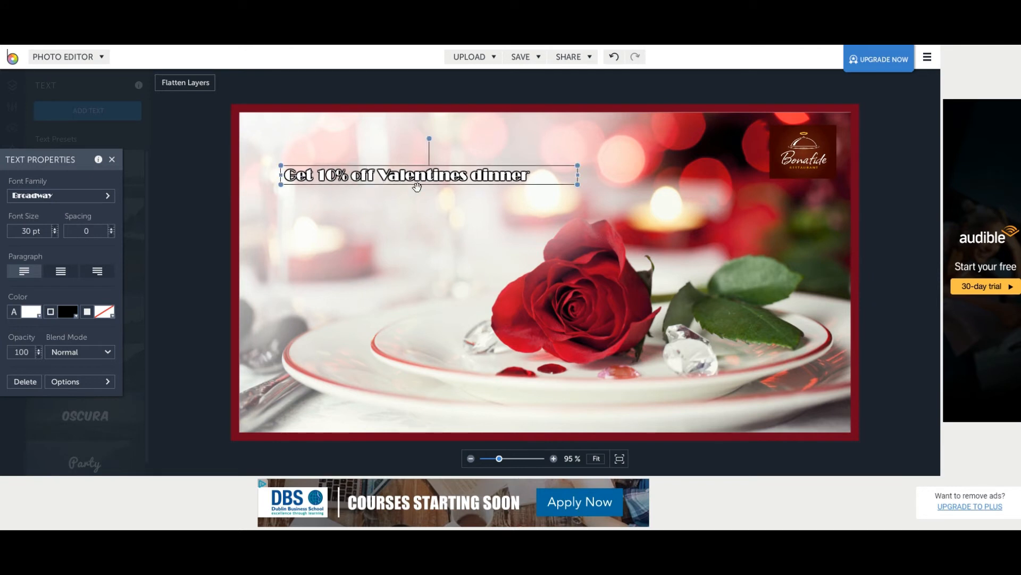
mouse_move(360, 242)
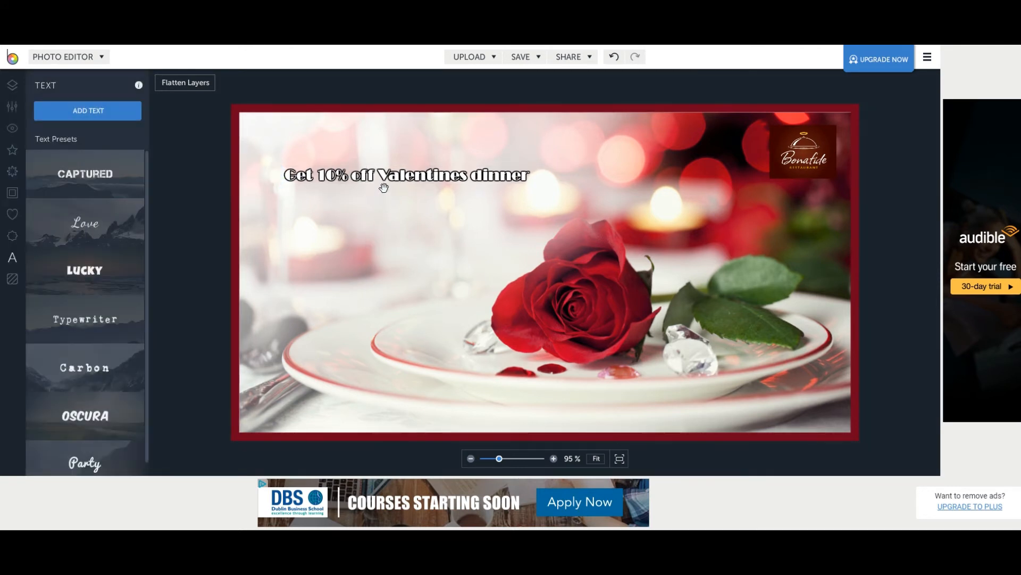
left_click(385, 235)
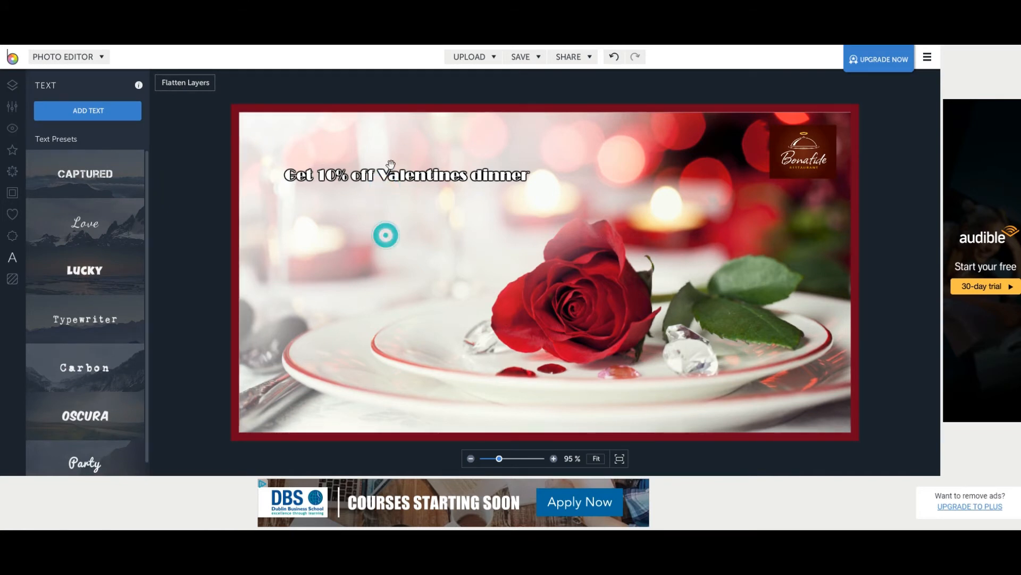
left_click(407, 175)
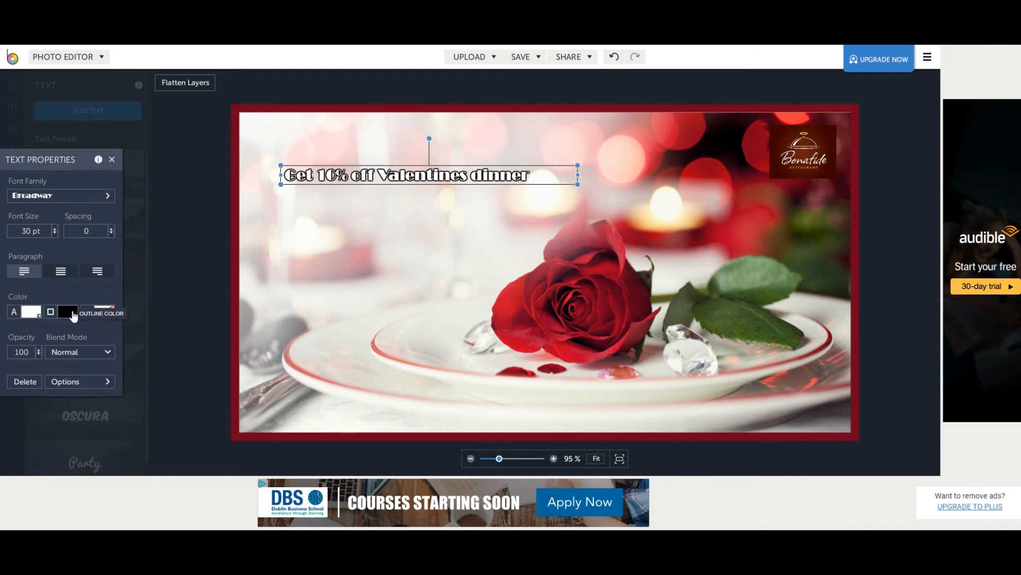
left_click(67, 312)
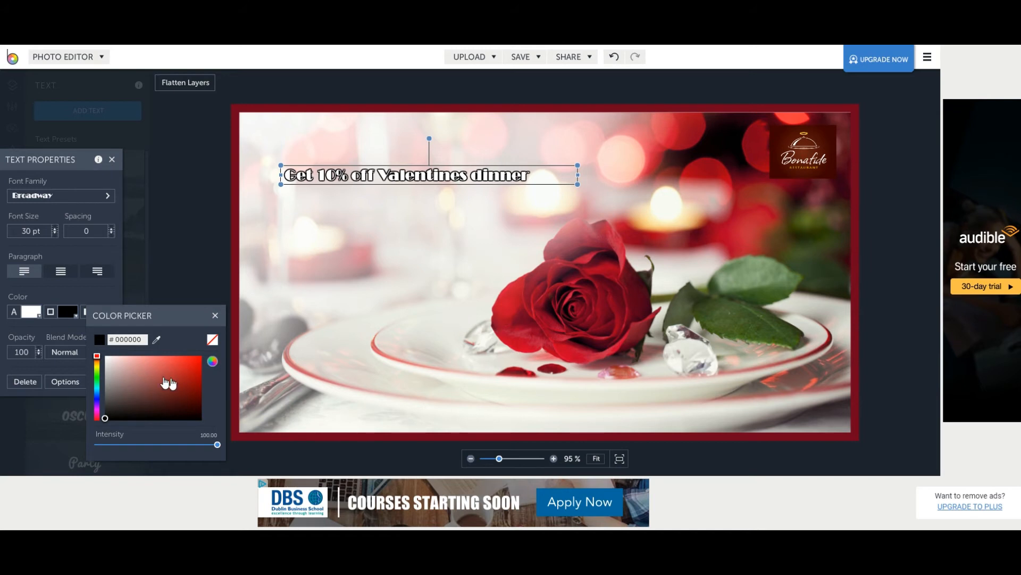
mouse_move(213, 342)
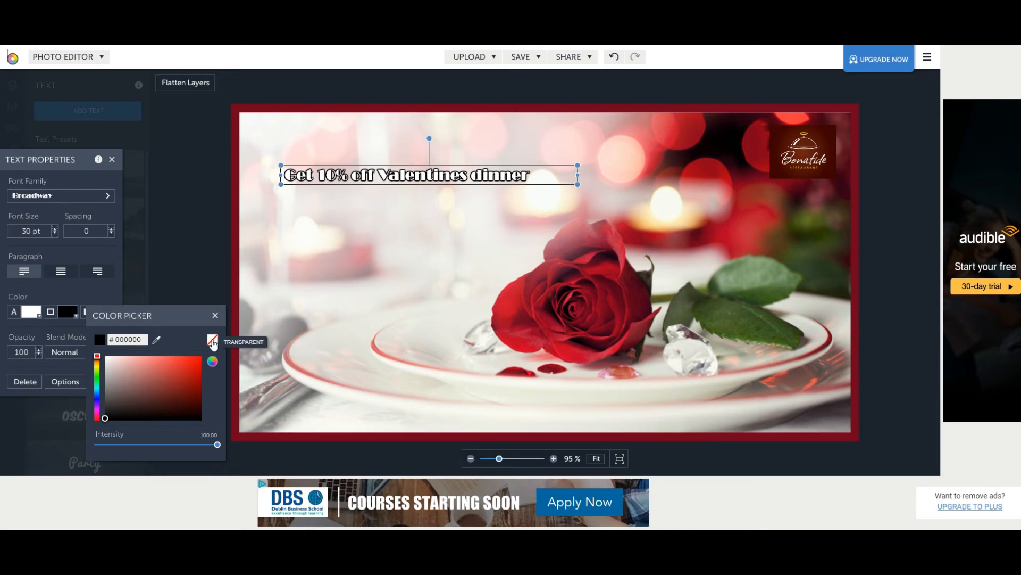
left_click(212, 342)
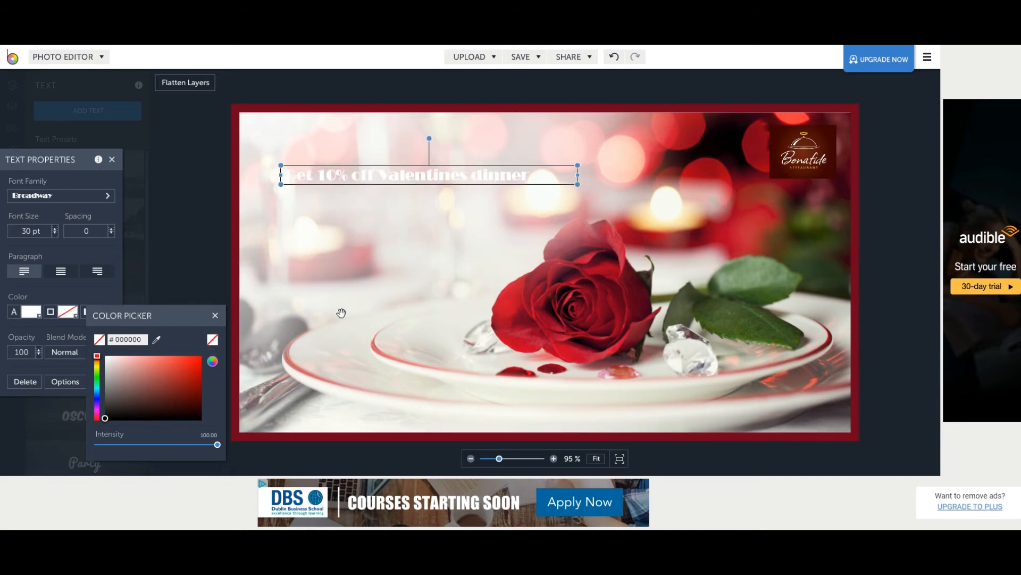
left_click(215, 315)
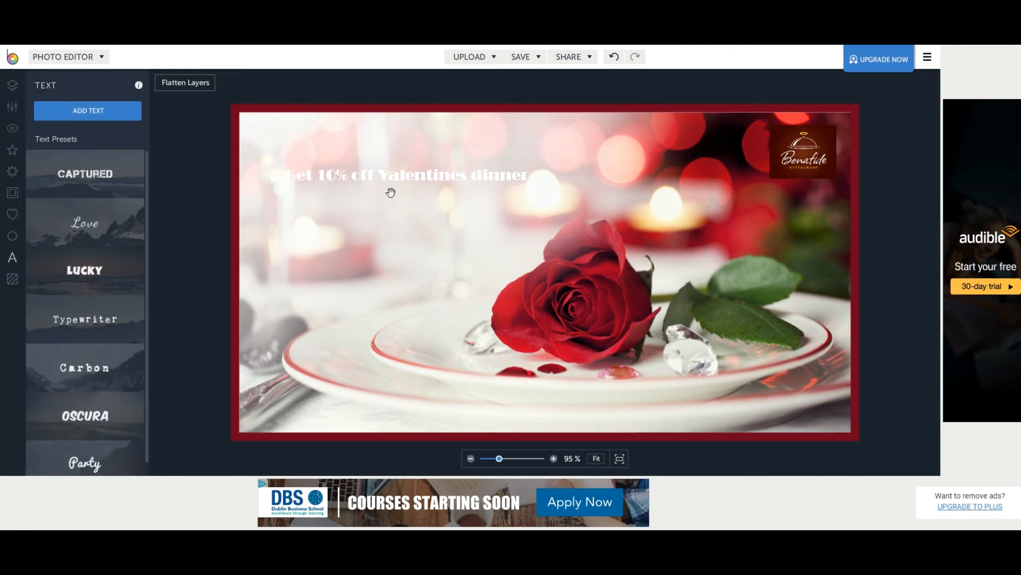
Colour the Valentines headline dark red sampled from the border with the eyedropper.
left_click(401, 175)
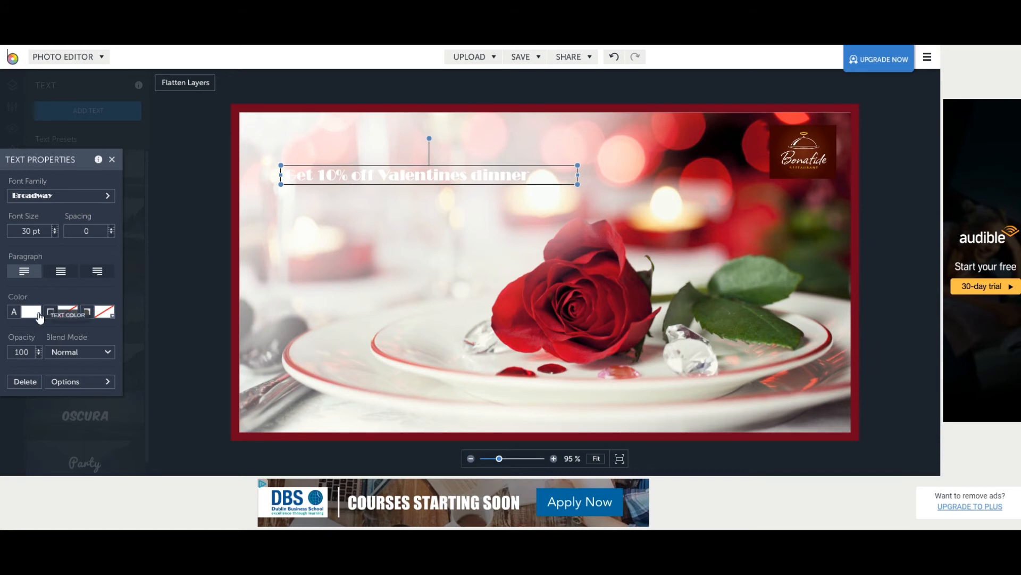
left_click(30, 312)
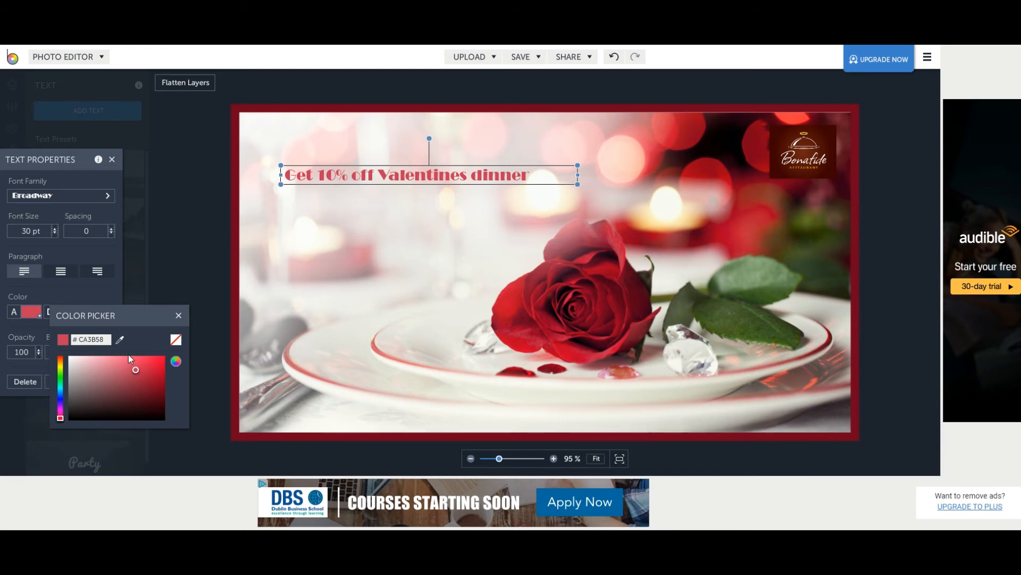
mouse_move(120, 341)
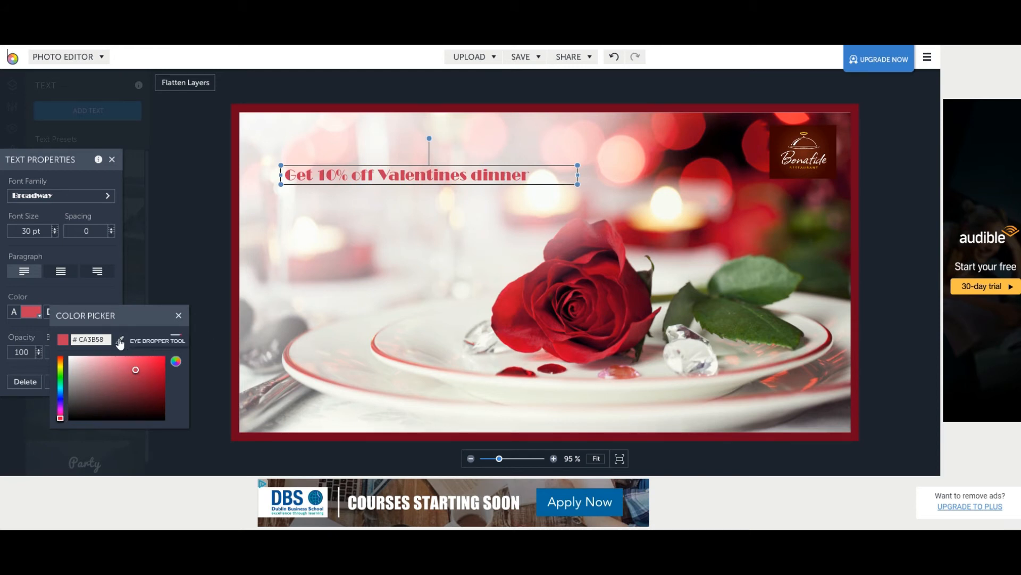
left_click(119, 341)
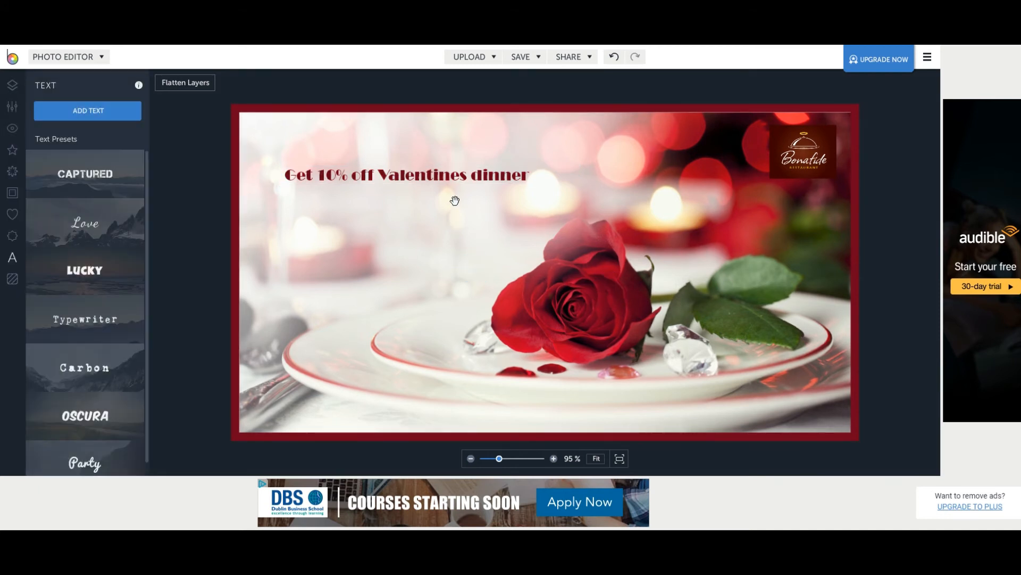
Enlarge the headline font size to 40 pt.
left_click(407, 175)
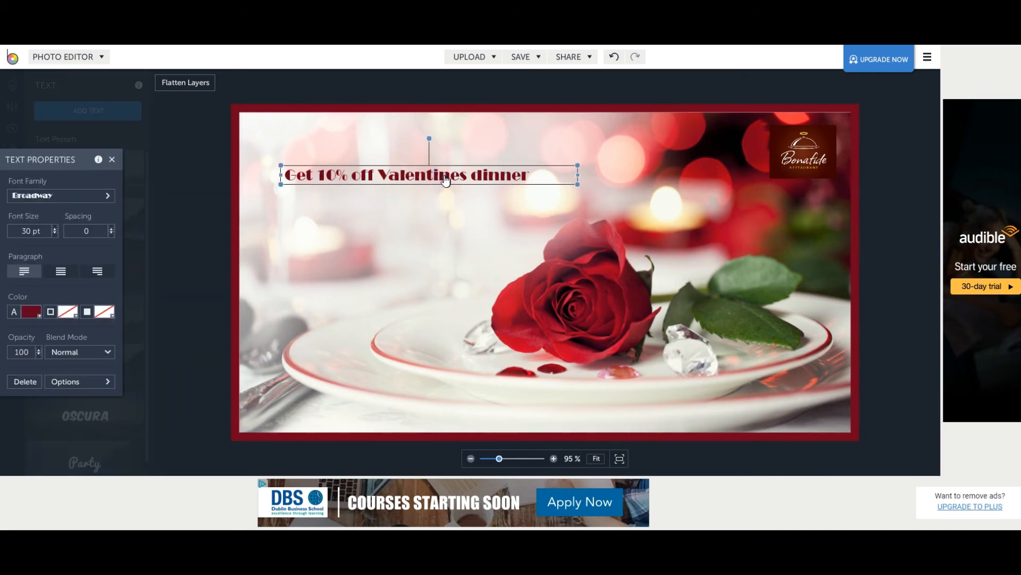
mouse_move(497, 282)
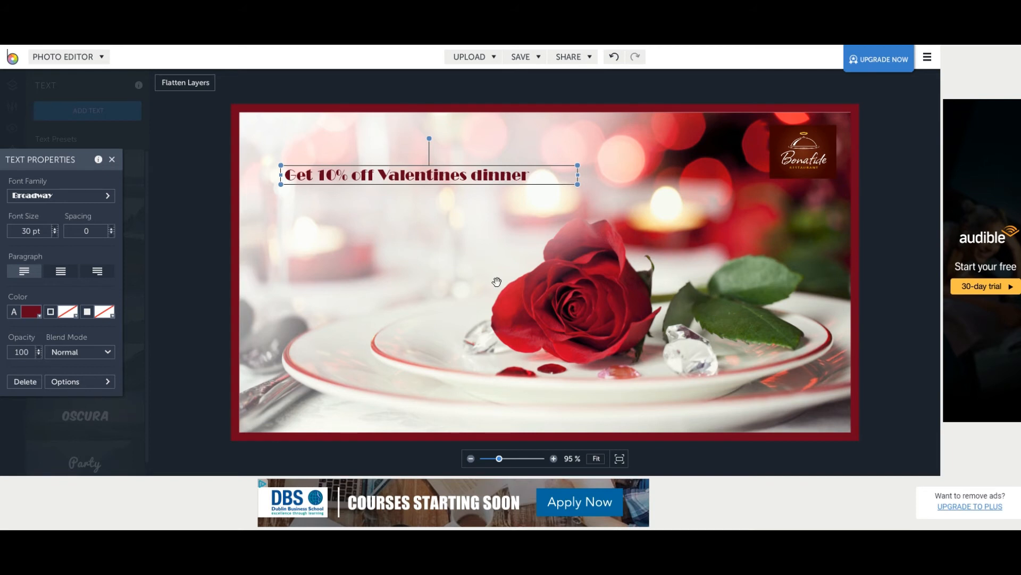
left_click(54, 227)
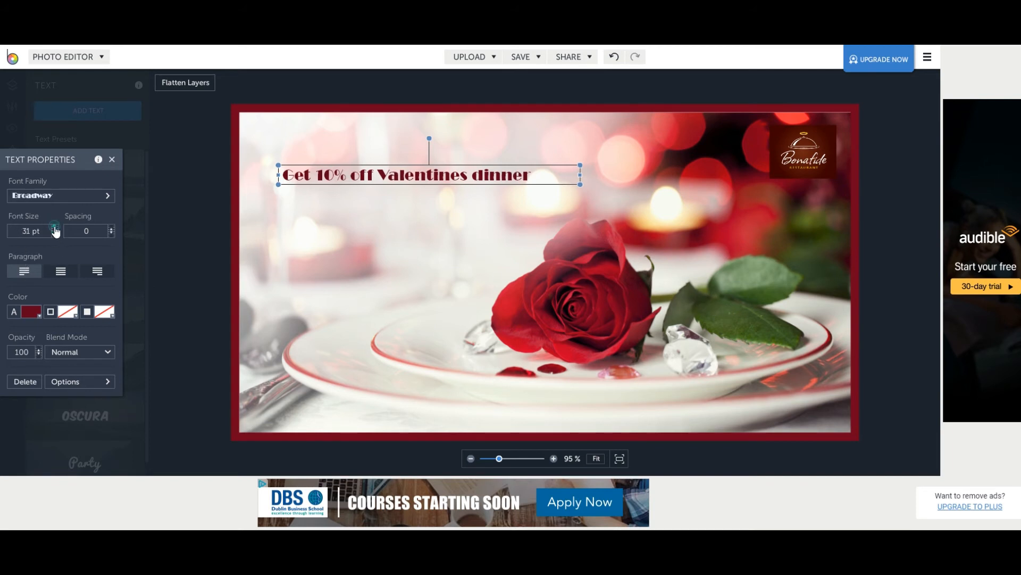
left_click(55, 225)
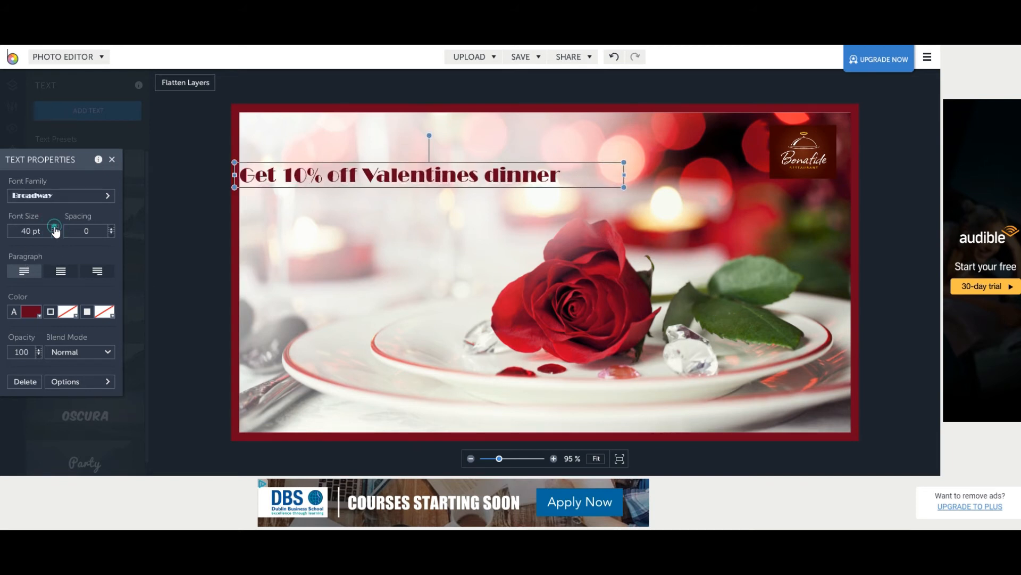
left_click(411, 178)
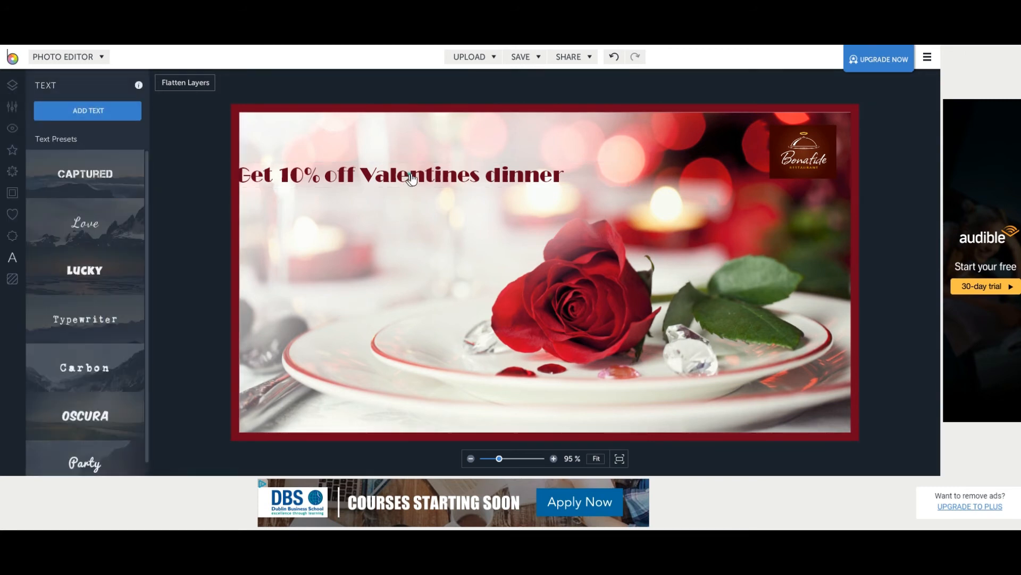
Drag the headline right so it sits fully inside the photo near the top left.
left_click(400, 174)
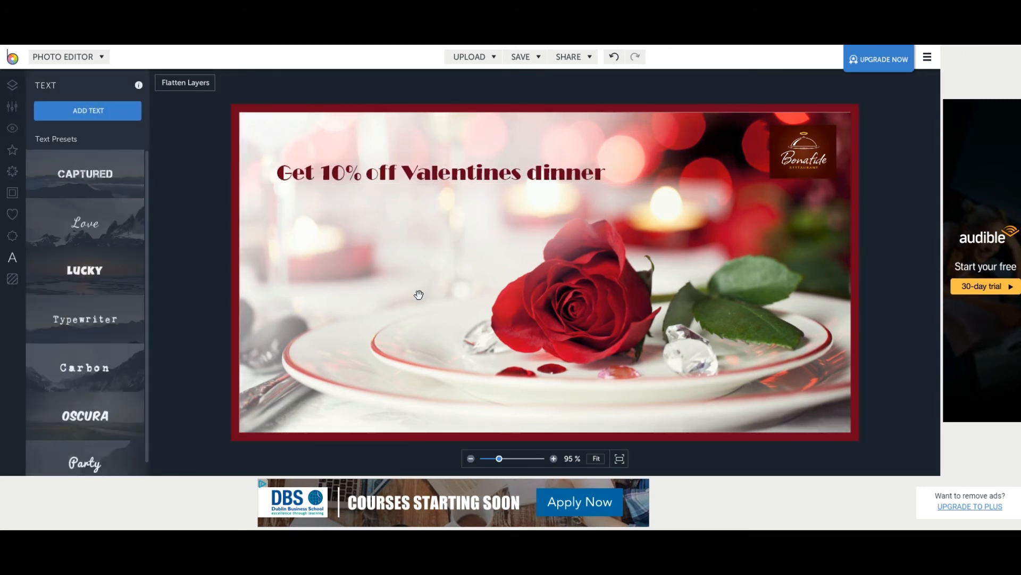
mouse_move(393, 321)
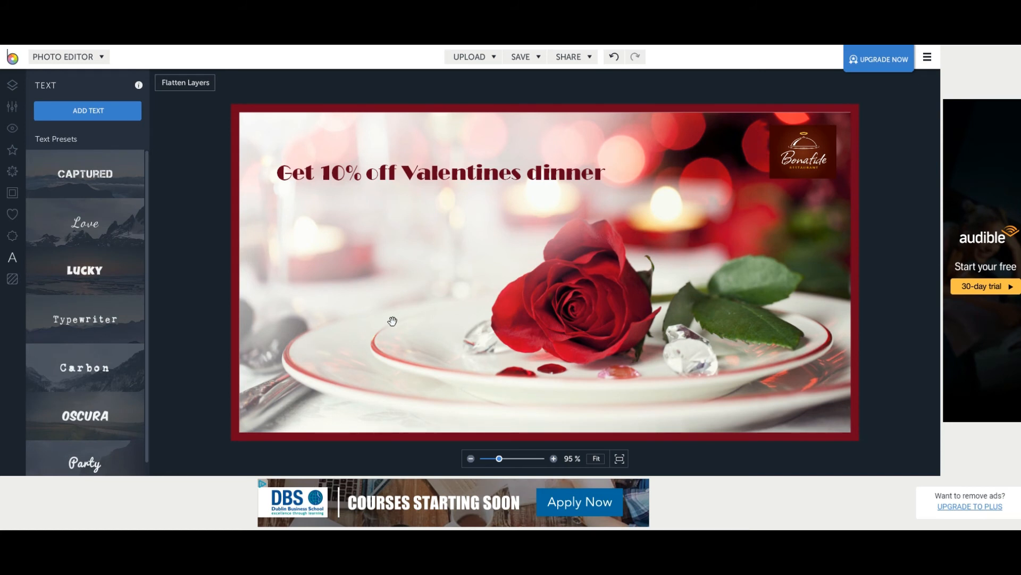
mouse_move(393, 333)
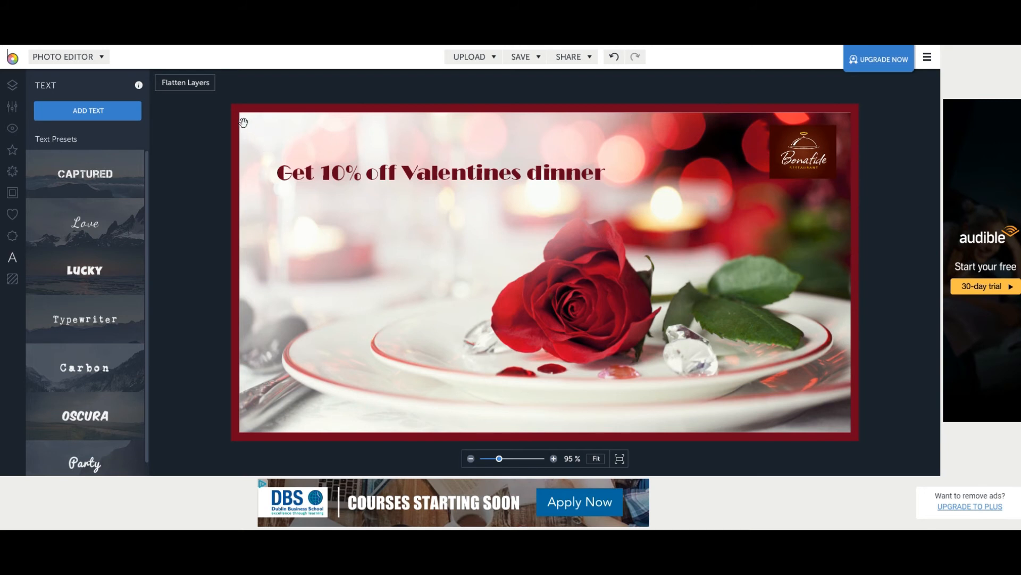
mouse_move(716, 454)
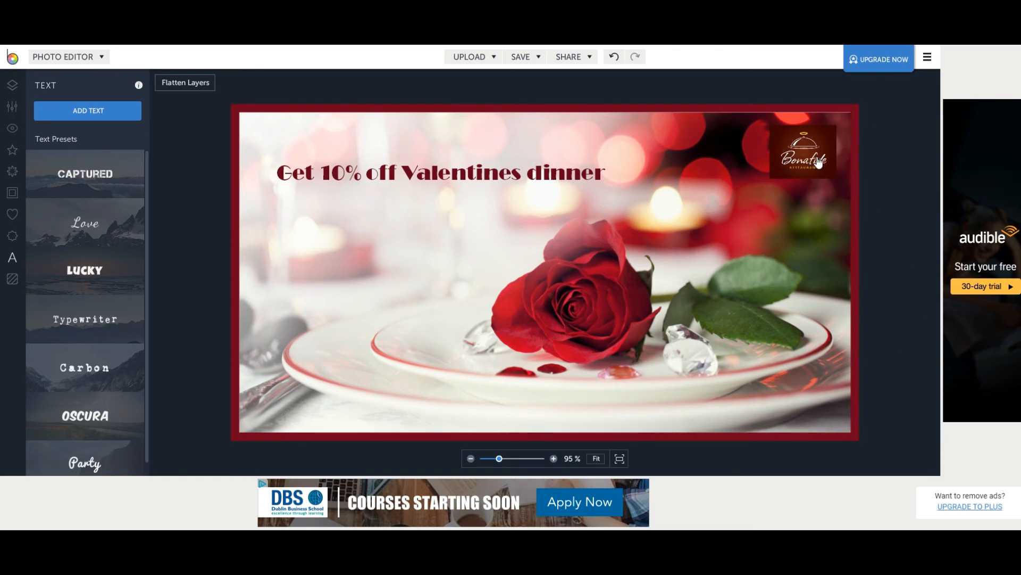
mouse_move(11, 217)
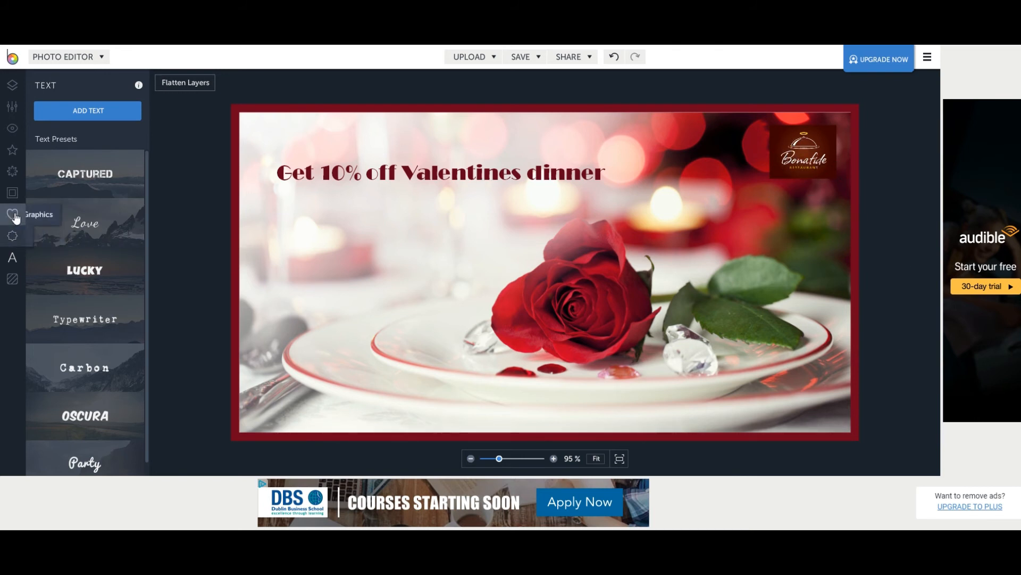
mouse_move(12, 256)
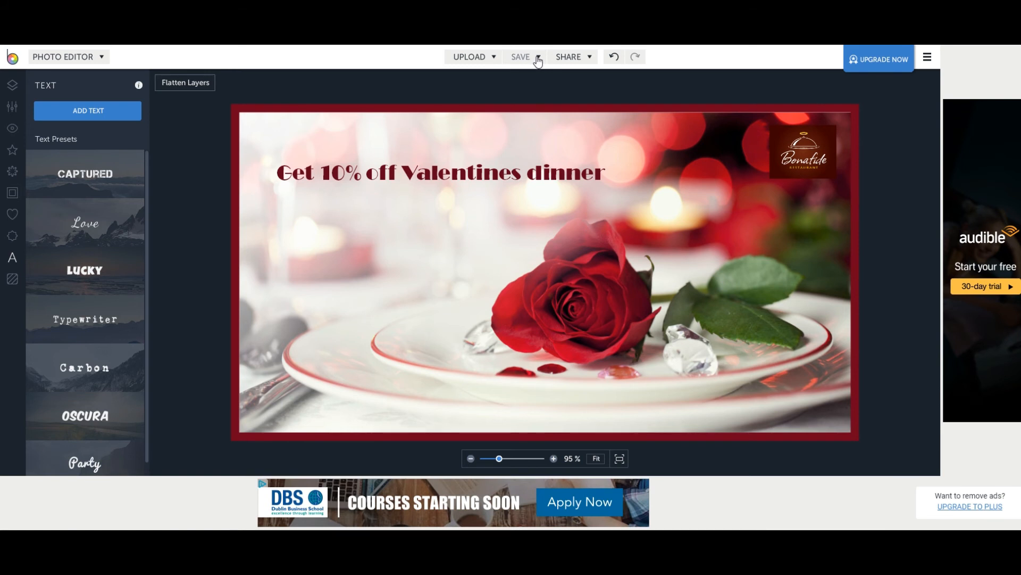
Set up a save-to-computer export named 'Valentines ad from befunky' as JPG at quality 90.
left_click(522, 56)
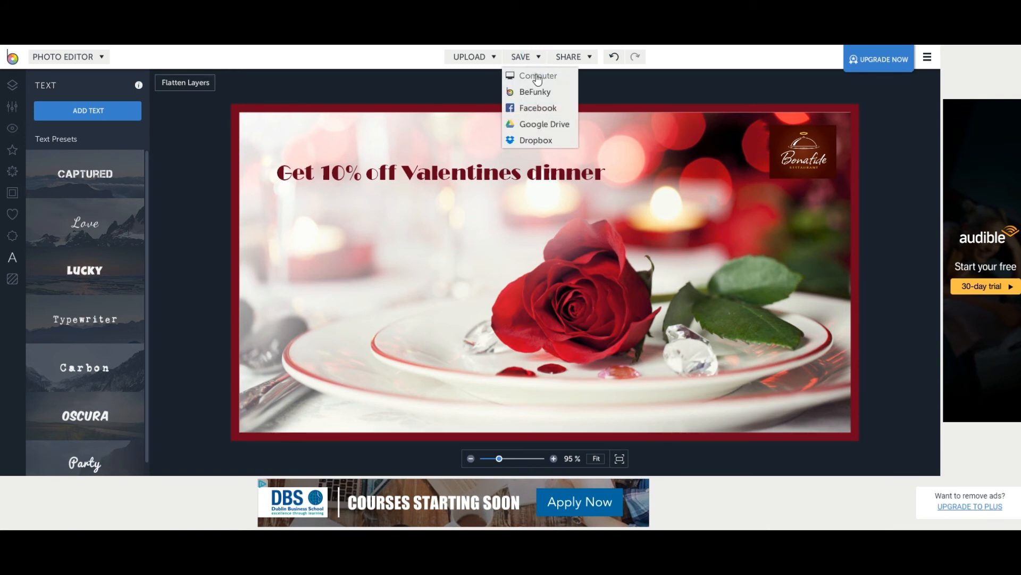
left_click(537, 76)
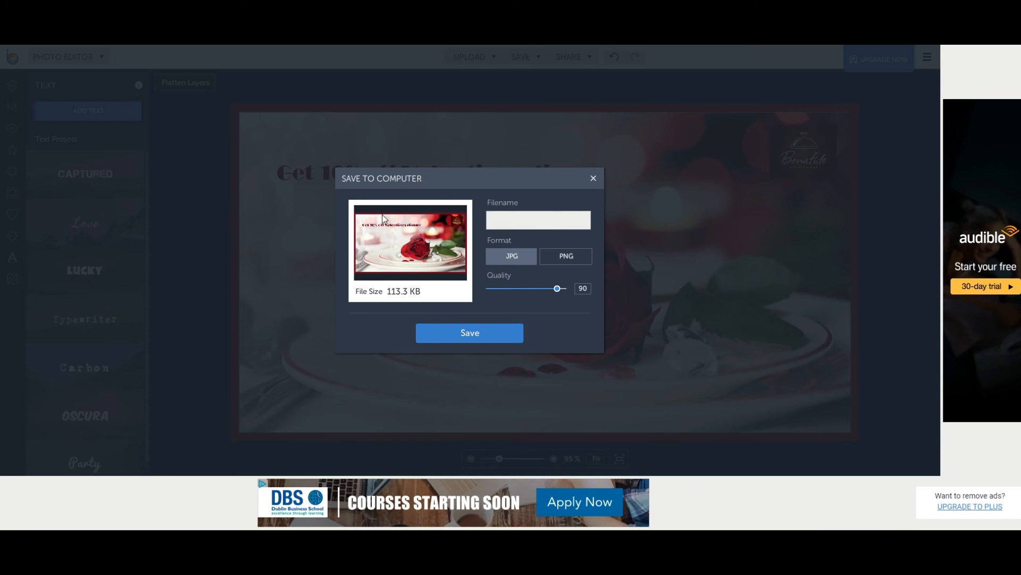
type("Valentines ad")
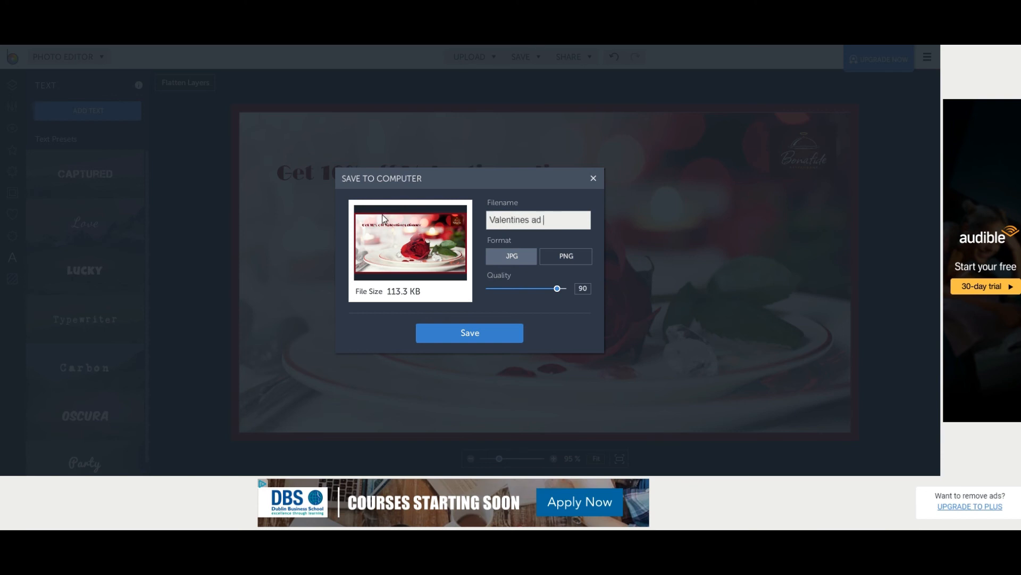
type("from")
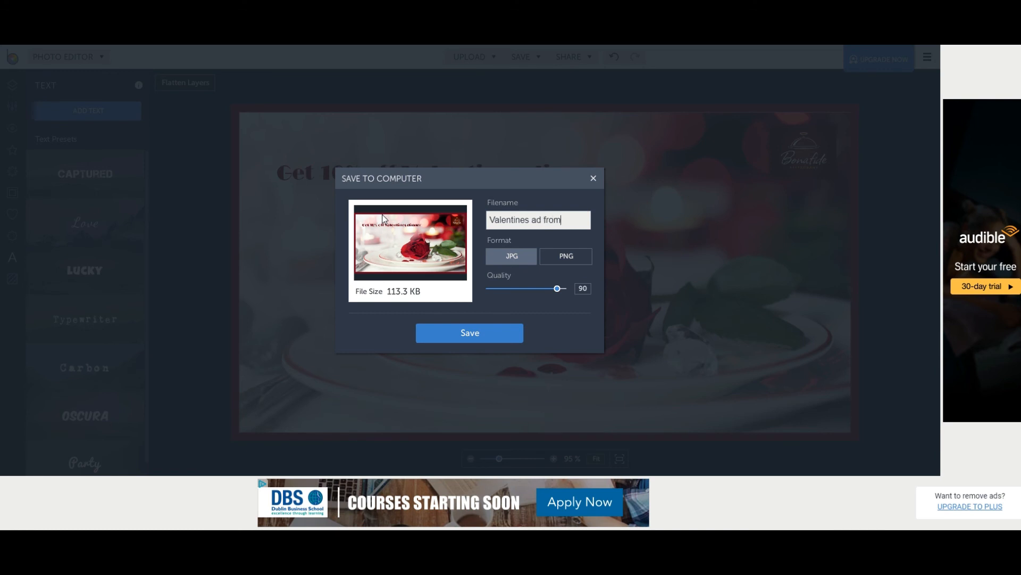
type("befunk")
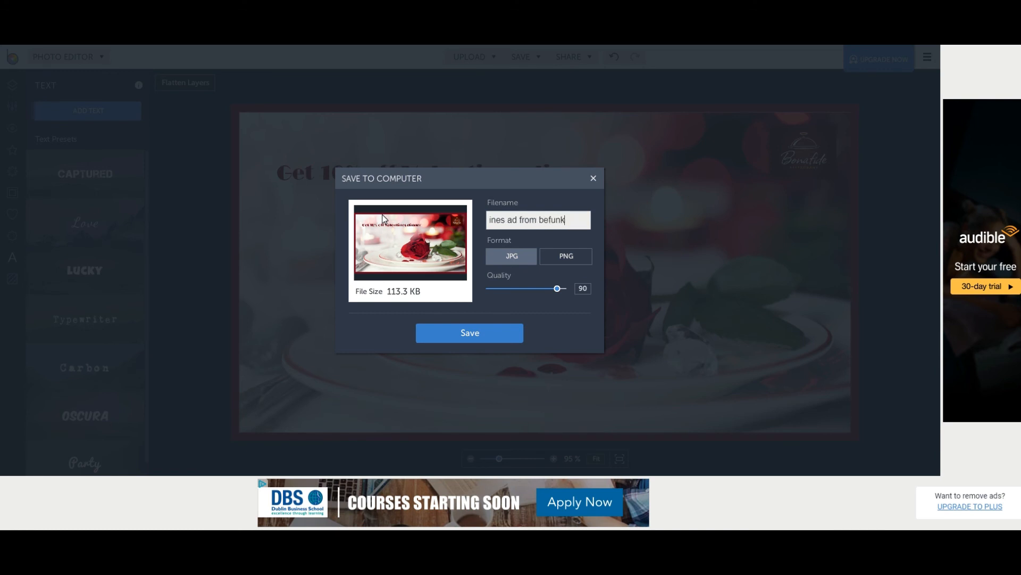
mouse_move(489, 328)
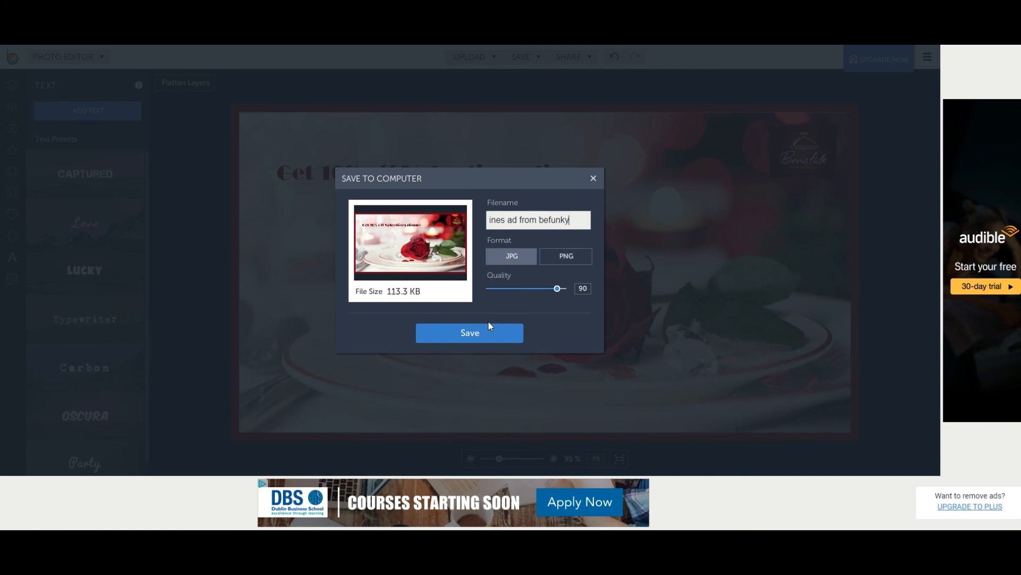
left_click(469, 339)
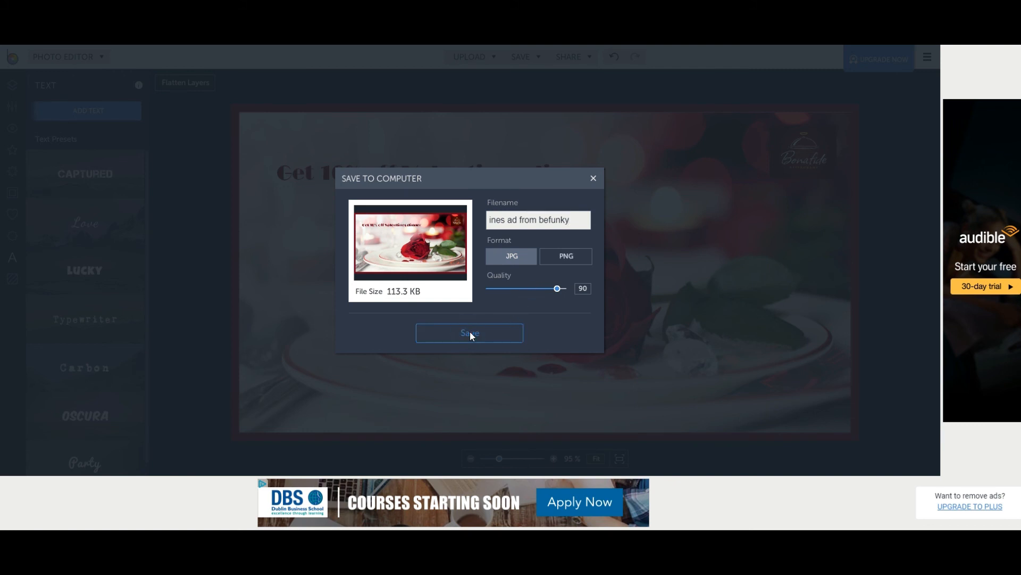
Save the JPG to the Desktop and dismiss the Thank You popup.
left_click(469, 333)
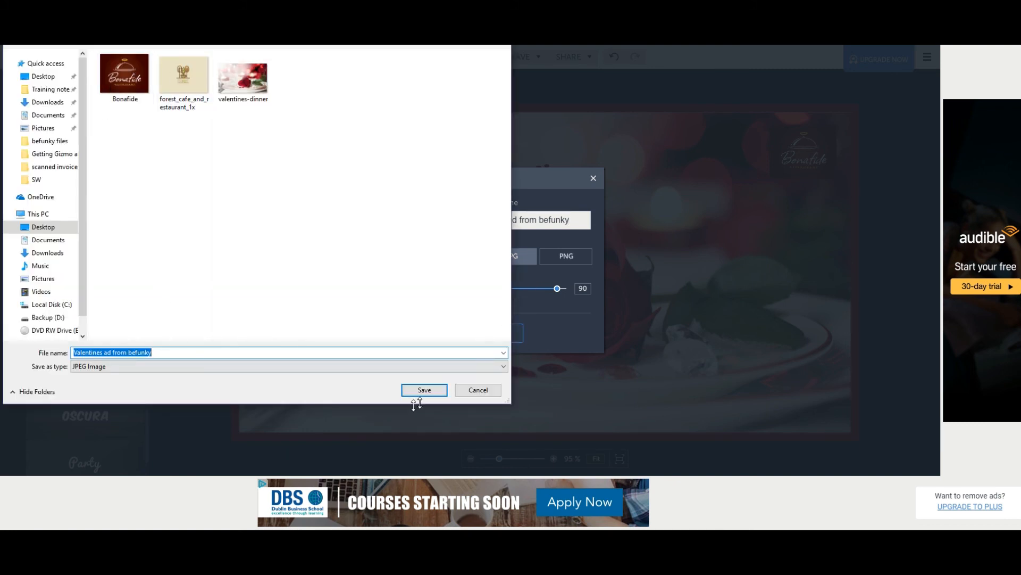
left_click(424, 389)
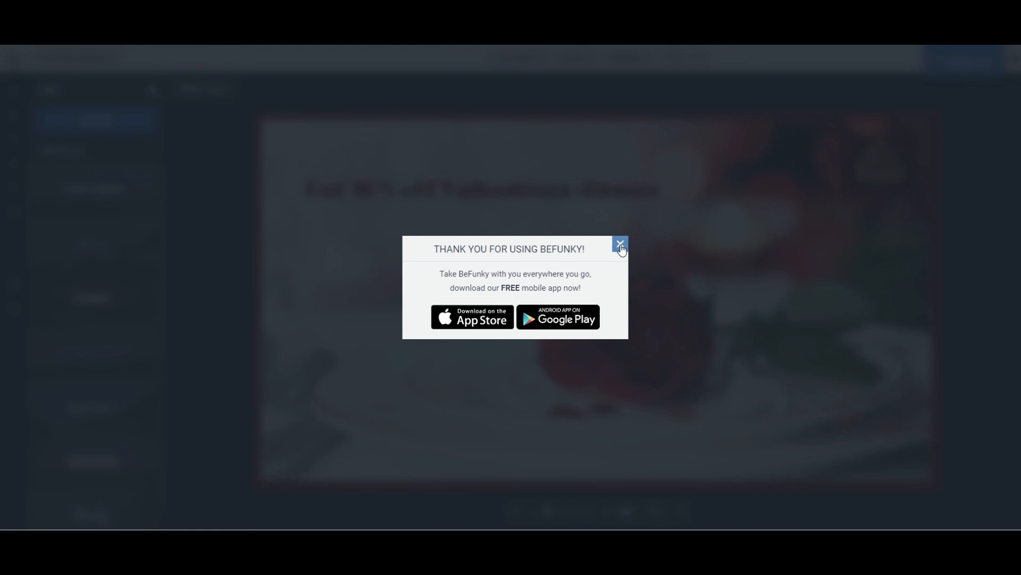
left_click(620, 244)
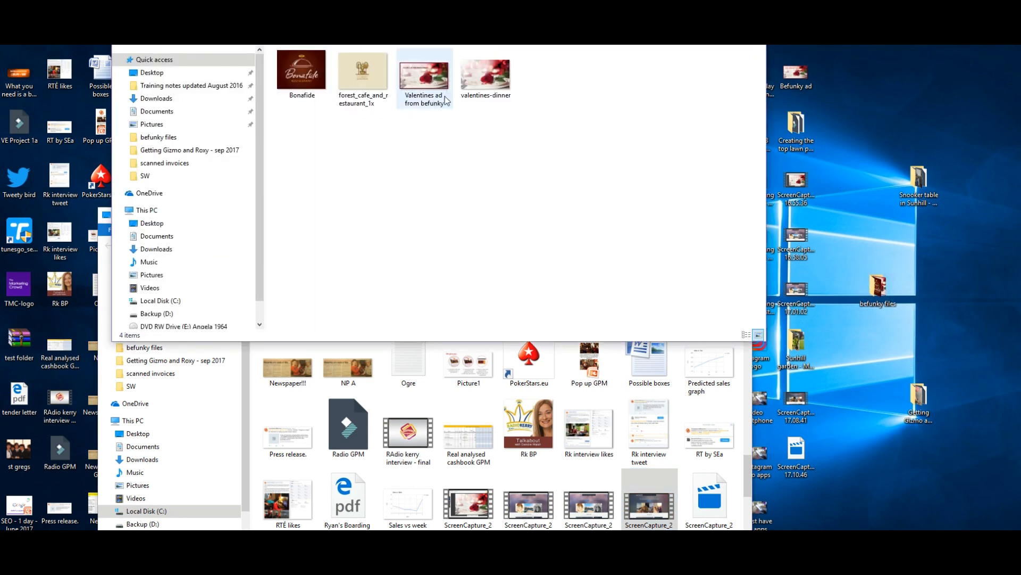
mouse_move(429, 88)
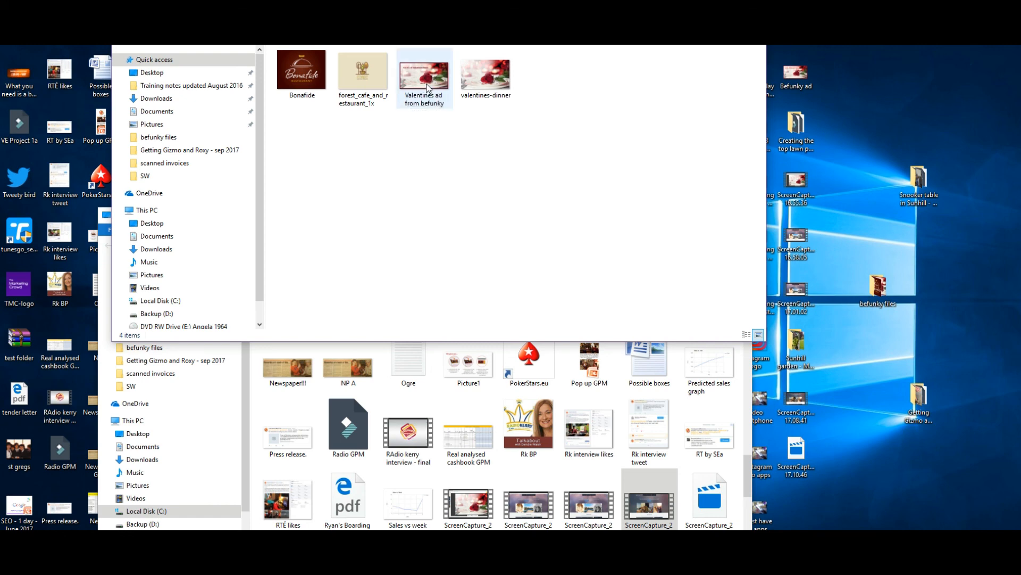